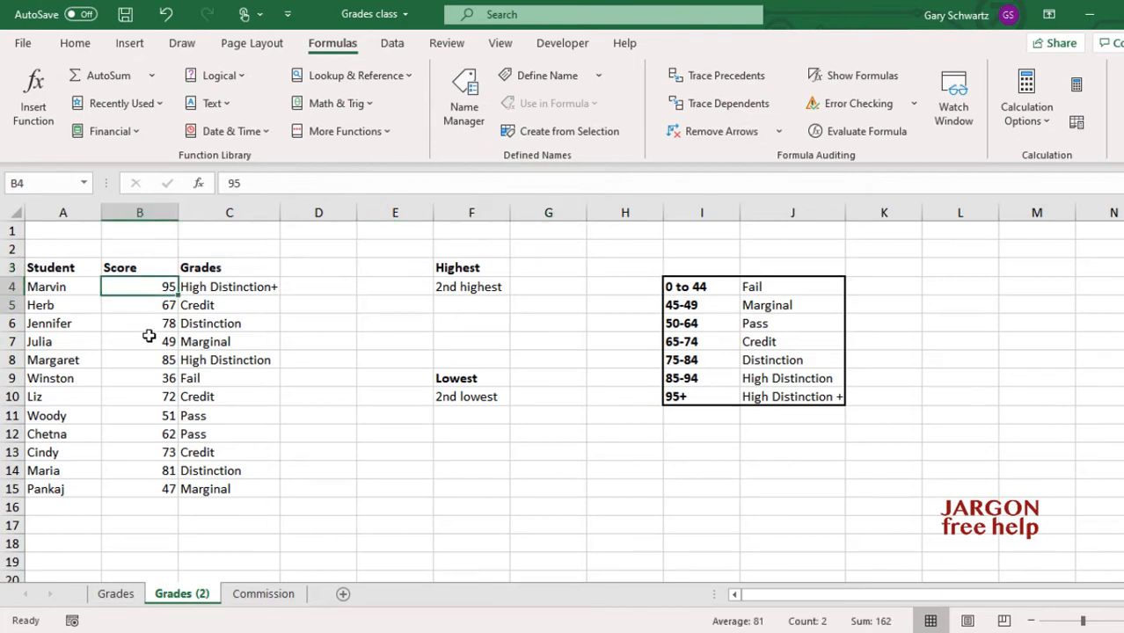
- Start a MAX formula in G3 from the Statistical functions list
{"action": "left_click_drag", "start_coordinate": [139, 286], "coordinate": [139, 489]}
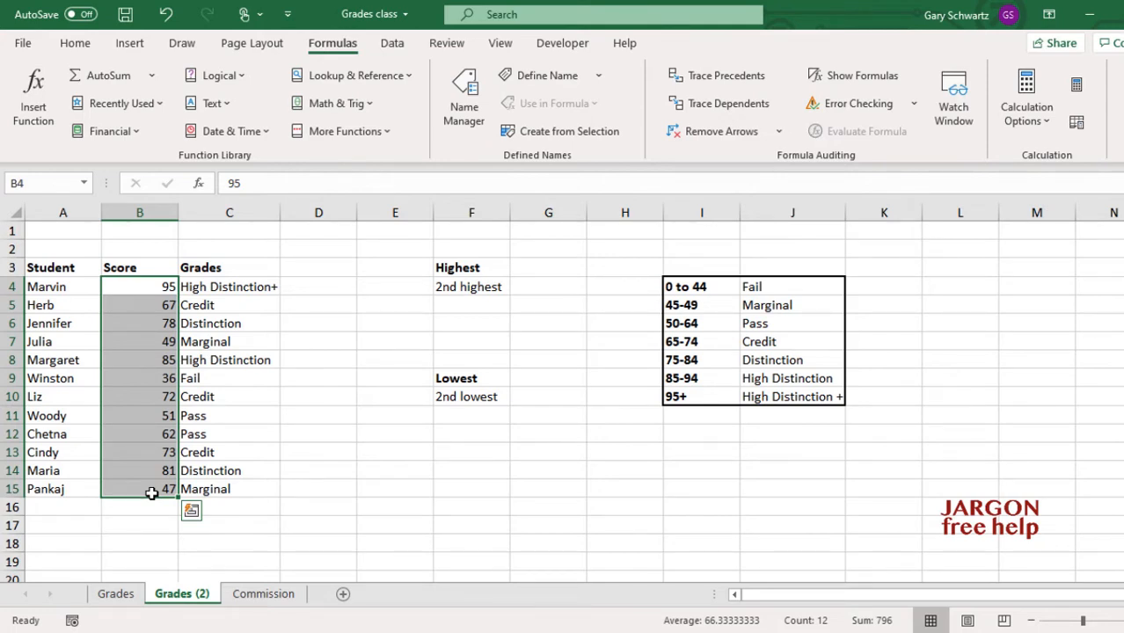
{"action": "left_click", "coordinate": [139, 341]}
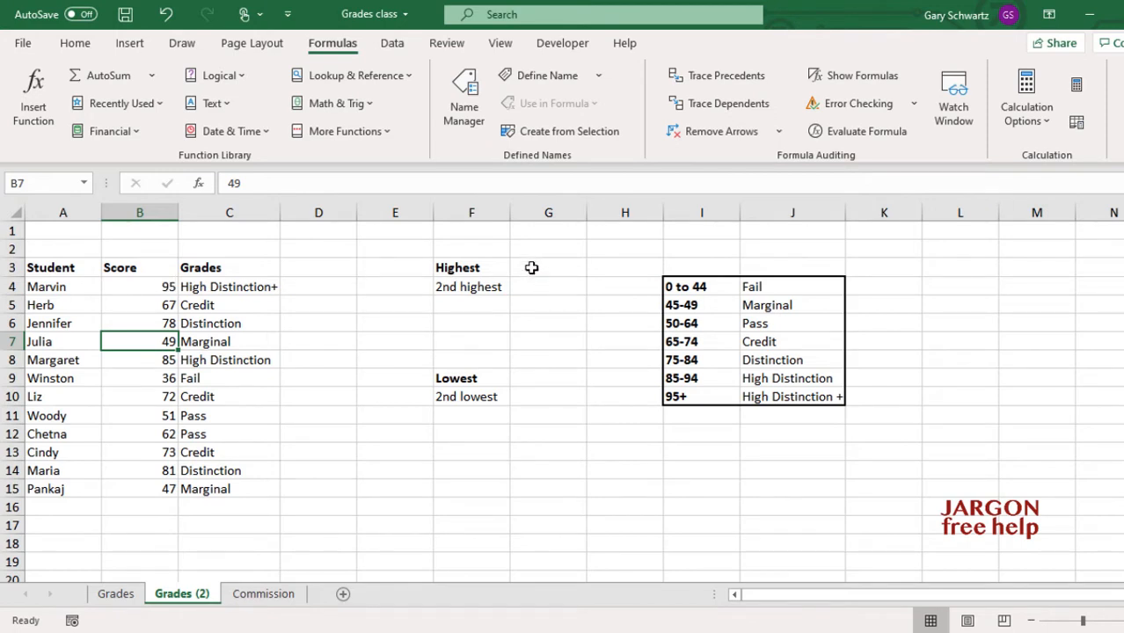
{"action": "left_click", "coordinate": [548, 267]}
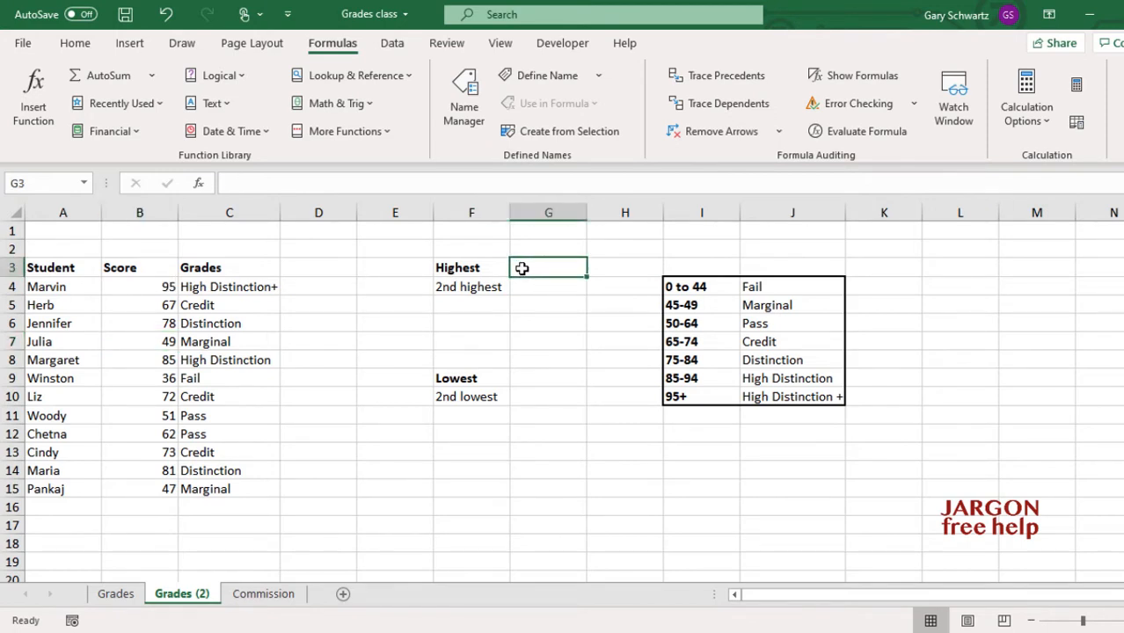
{"action": "mouse_move", "coordinate": [534, 264]}
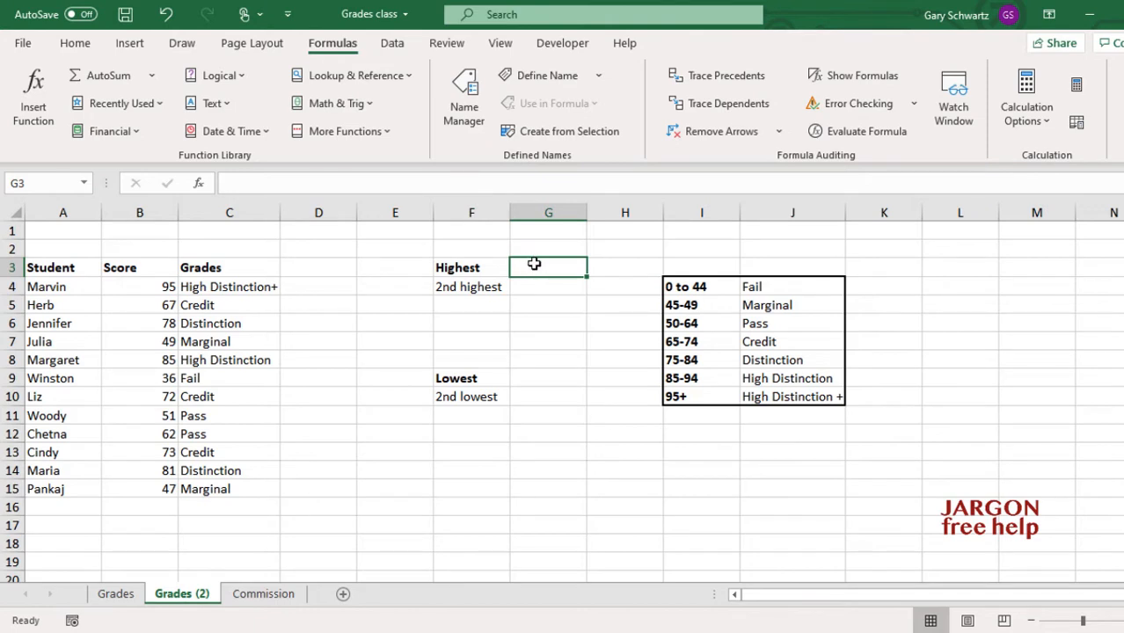
{"action": "mouse_move", "coordinate": [370, 31]}
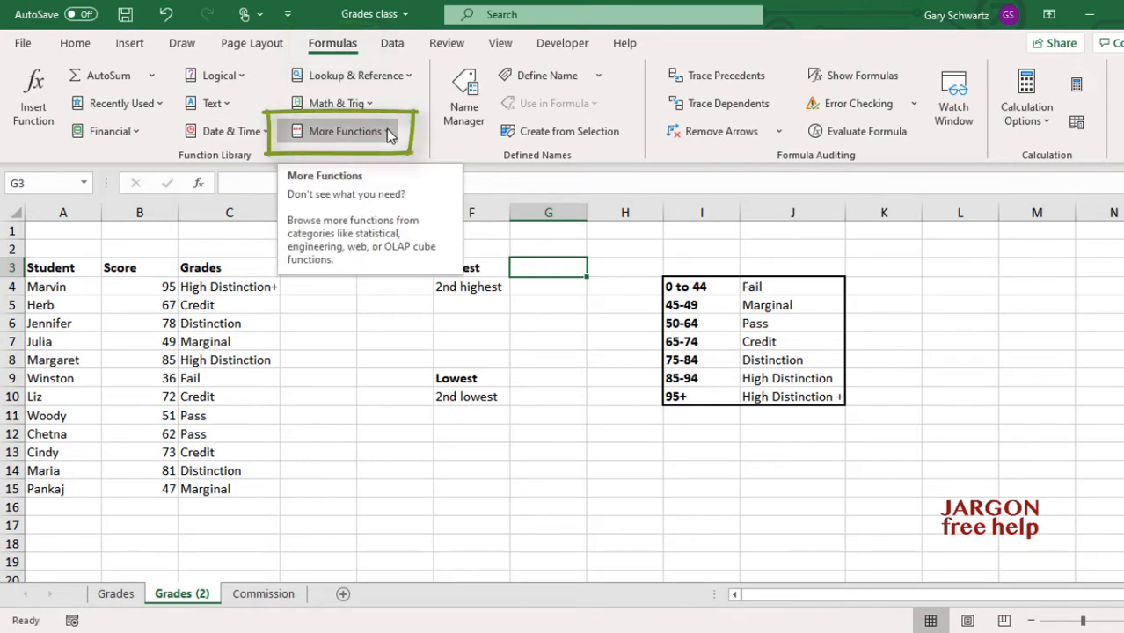
{"action": "left_click", "coordinate": [344, 131]}
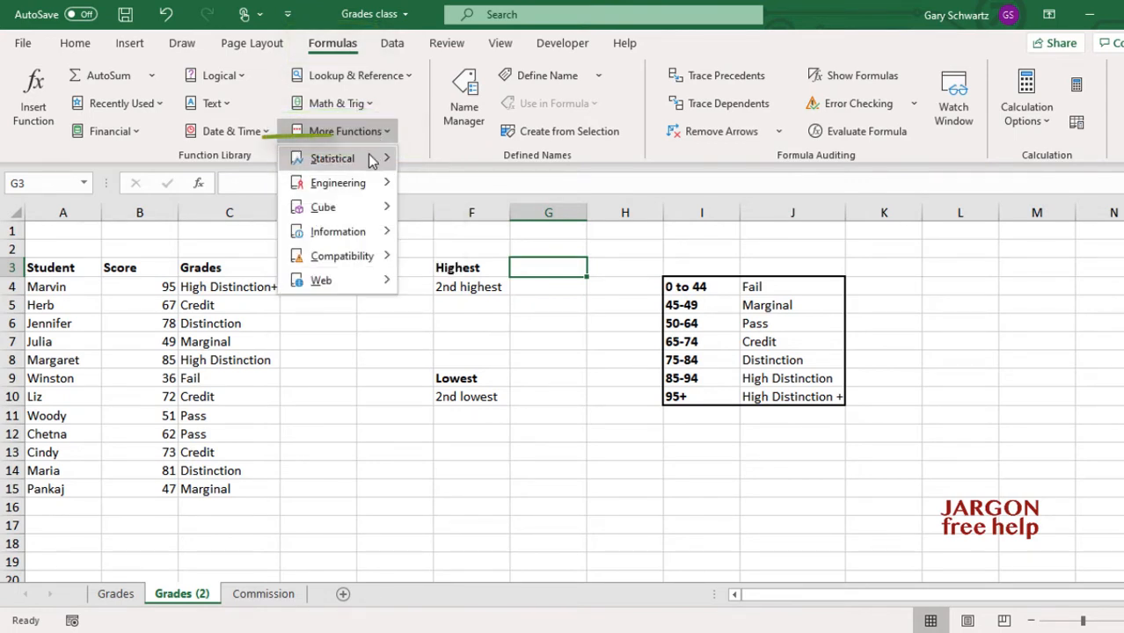
{"action": "left_click", "coordinate": [332, 158]}
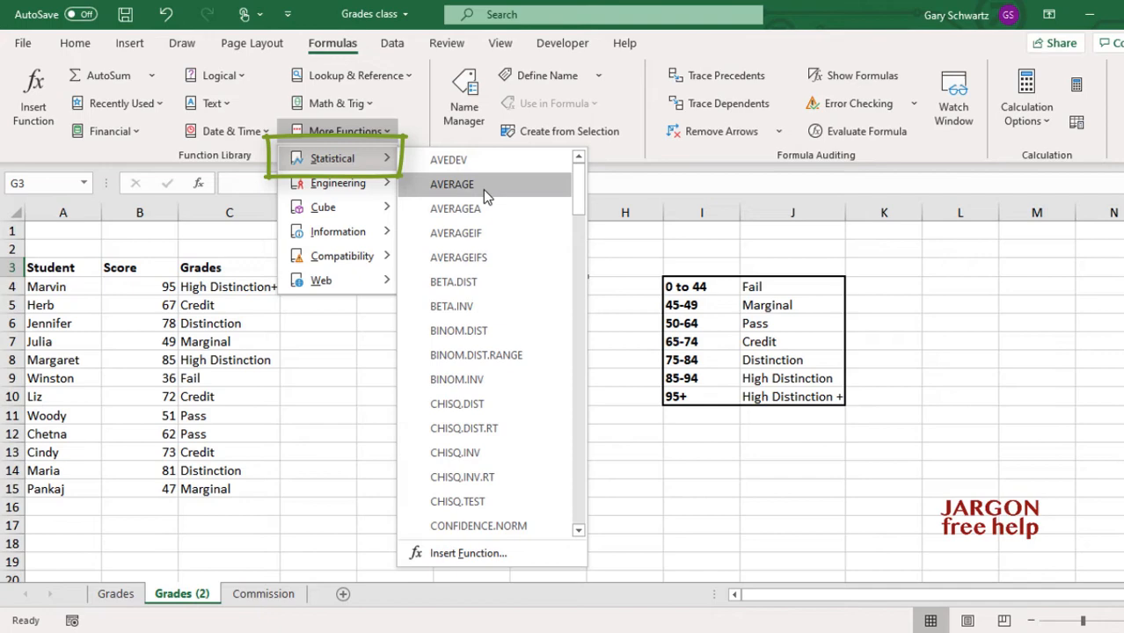
{"action": "scroll", "scroll_direction": "down", "scroll_amount": 3}
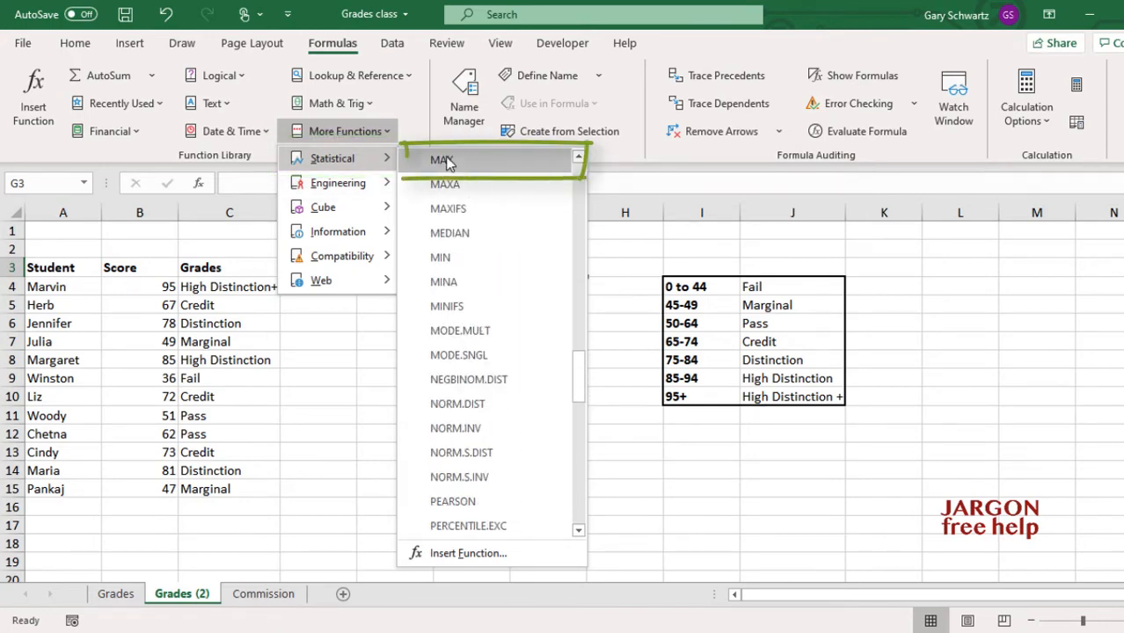
{"action": "left_click", "coordinate": [442, 160]}
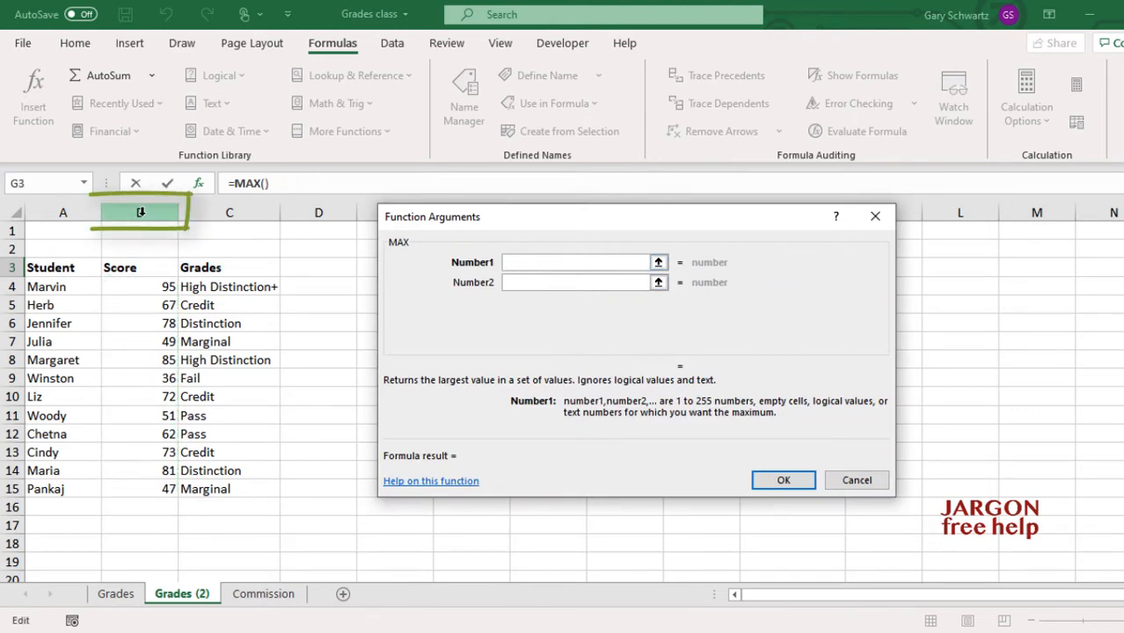
- Set MAX's argument to column B and confirm, so G3 shows 95
{"action": "left_click", "coordinate": [142, 213]}
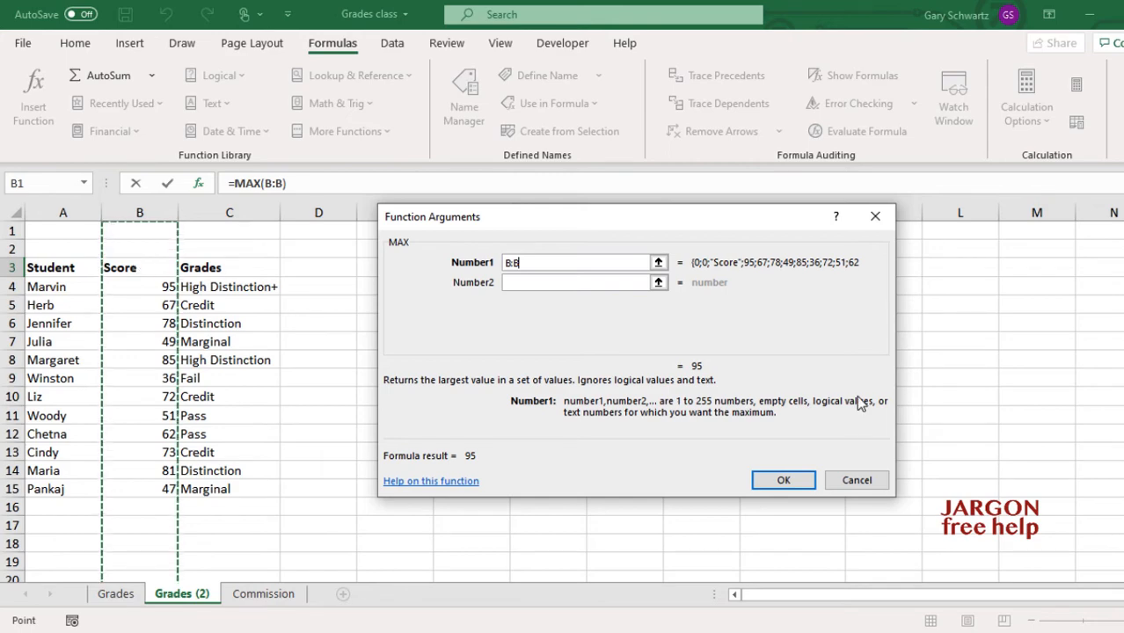
{"action": "mouse_move", "coordinate": [825, 408]}
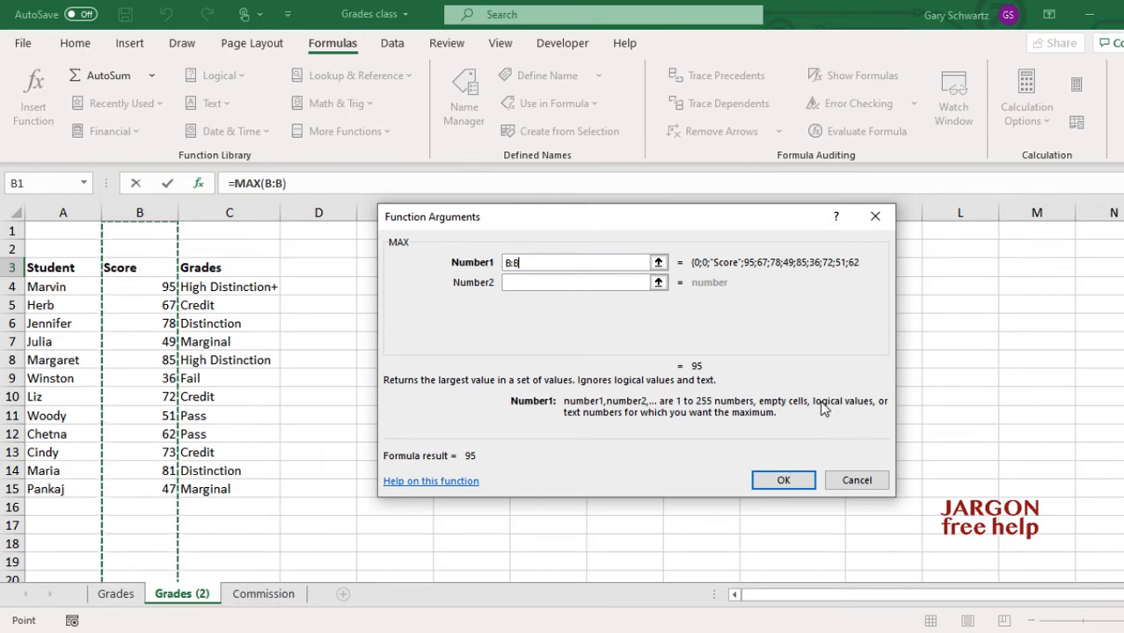
{"action": "left_click", "coordinate": [782, 479]}
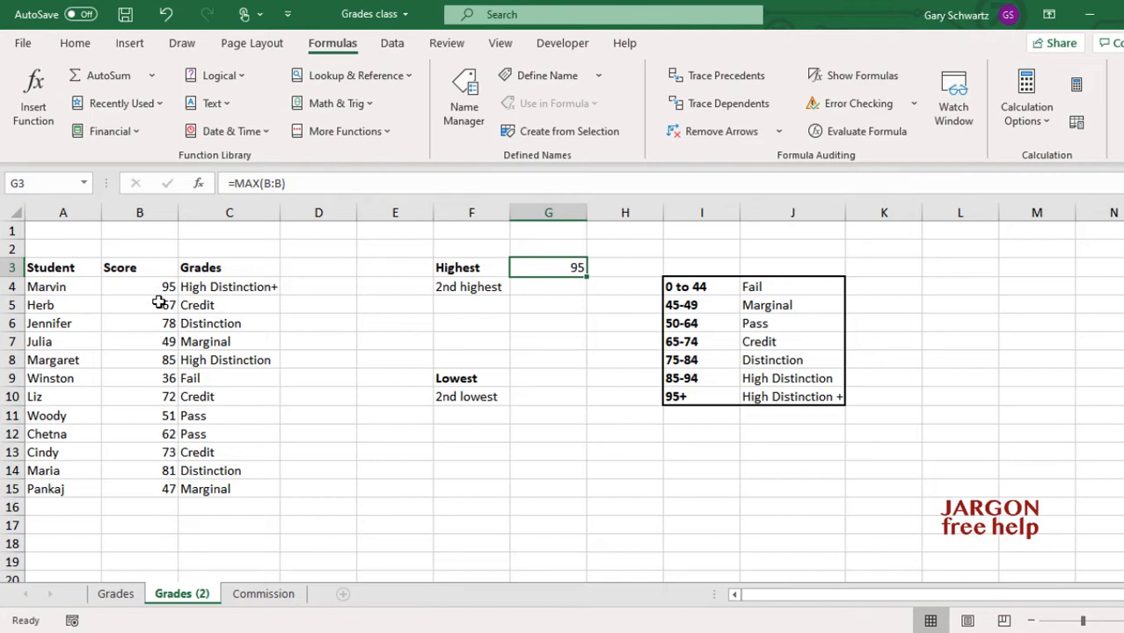
- Start a LARGE formula in G4 through the Insert Function dialog
{"action": "left_click", "coordinate": [548, 286]}
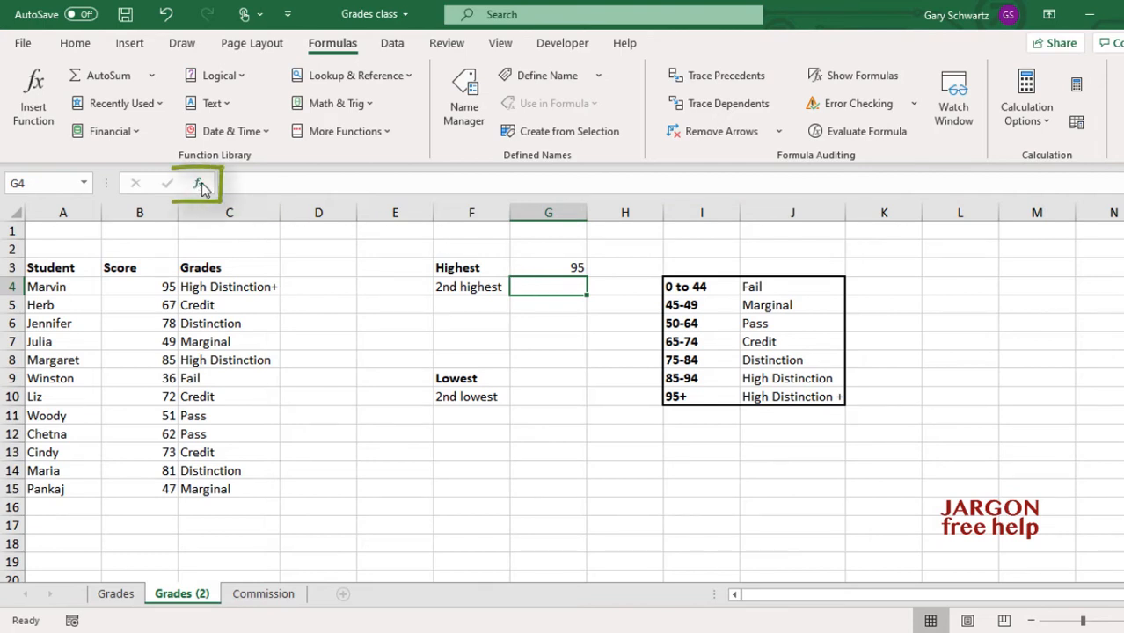
{"action": "mouse_move", "coordinate": [200, 182]}
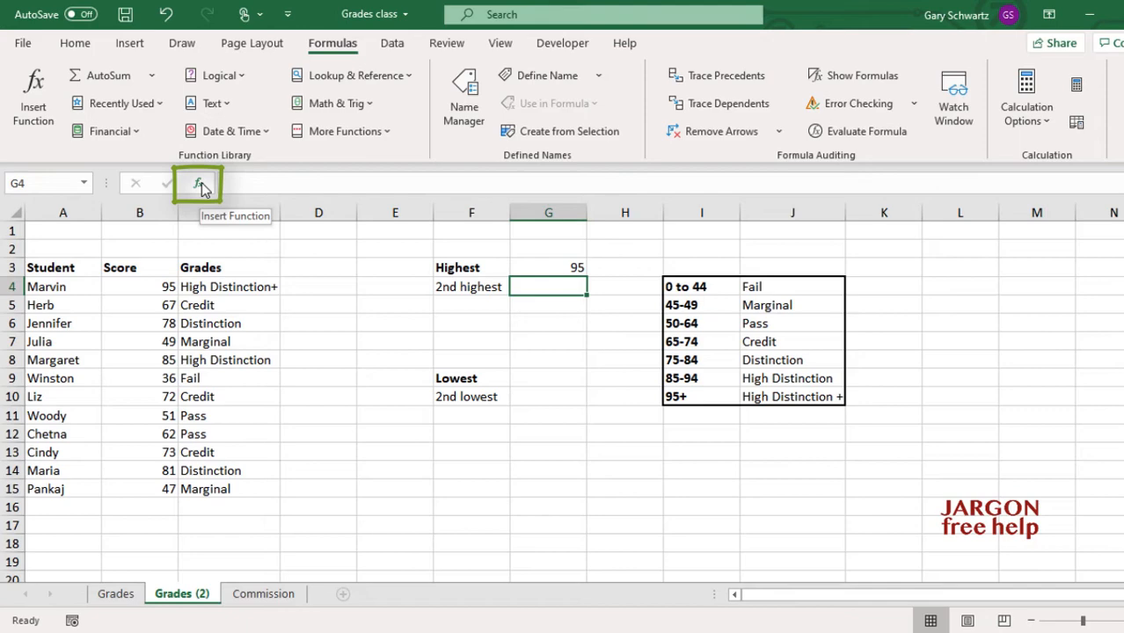
{"action": "left_click", "coordinate": [200, 183]}
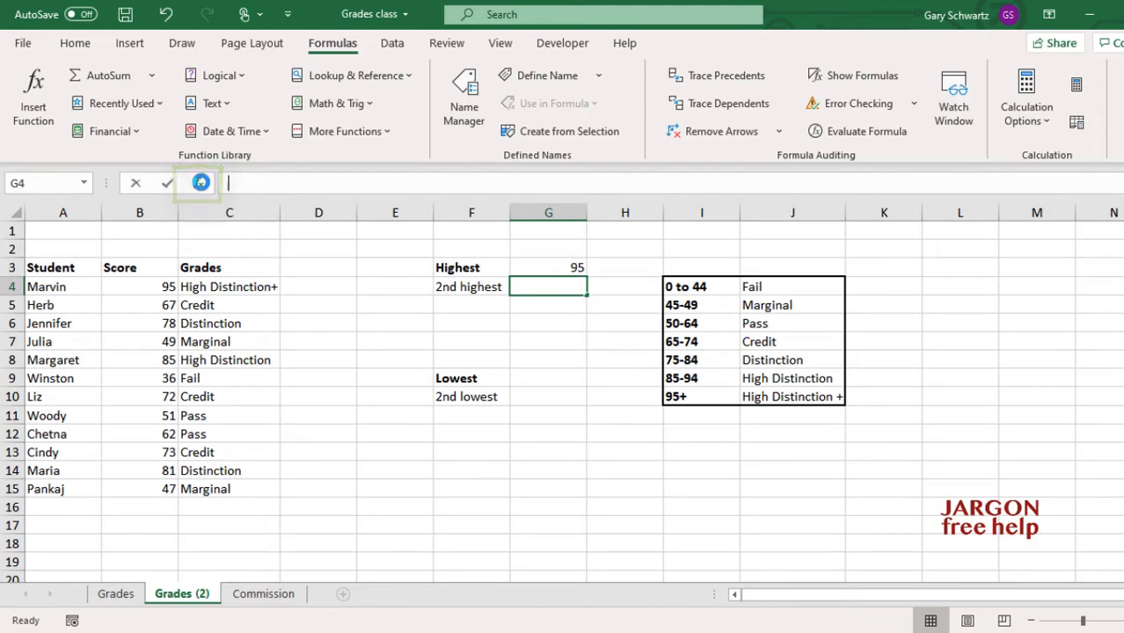
{"action": "left_click", "coordinate": [200, 183]}
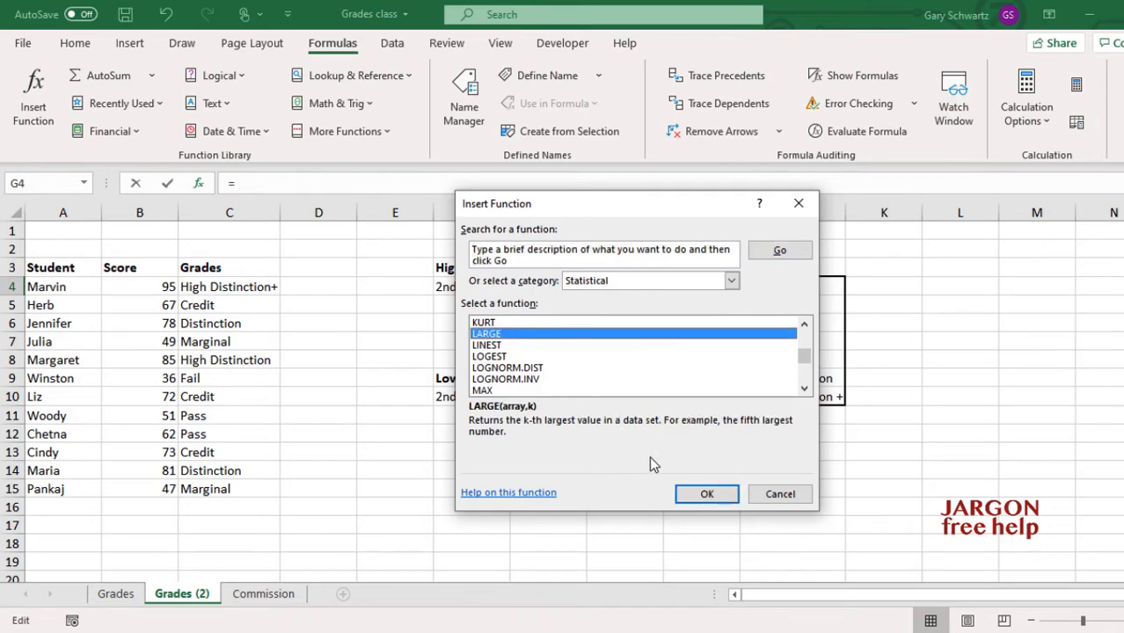
{"action": "left_click", "coordinate": [706, 493]}
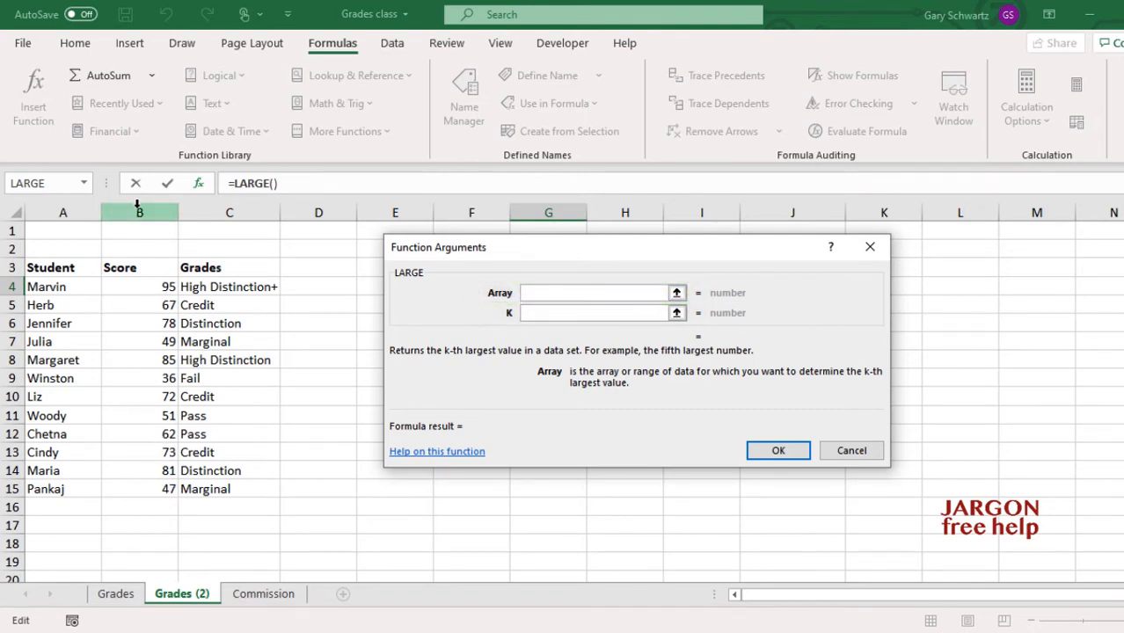
- Complete LARGE in G4 with array column B and k 2, returning 85
{"action": "left_click", "coordinate": [139, 212]}
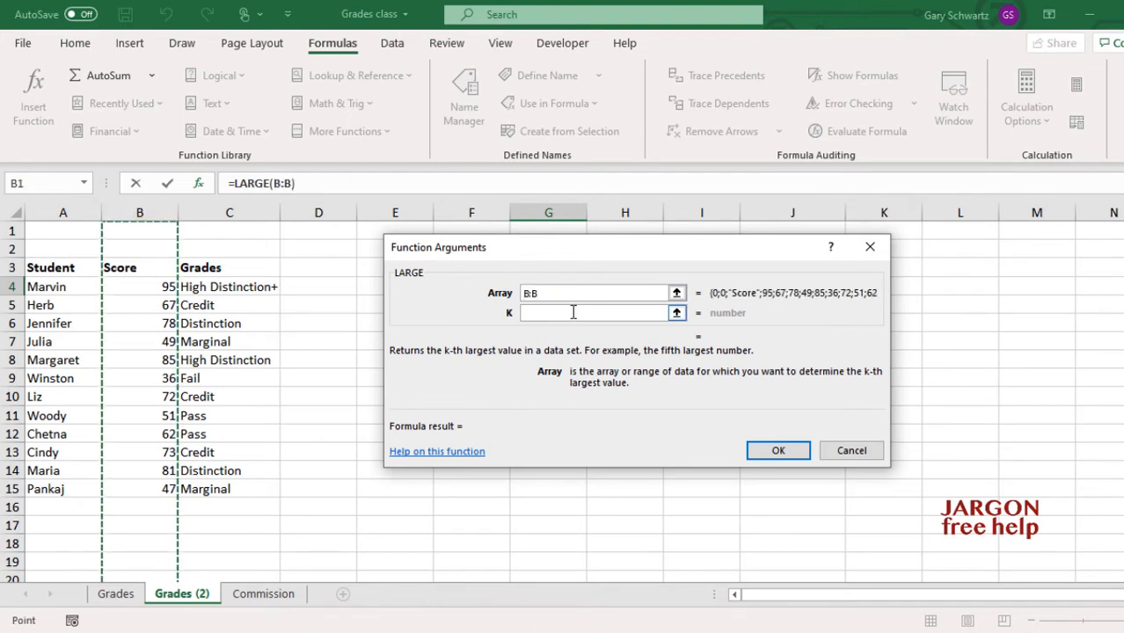
{"action": "left_click", "coordinate": [598, 312]}
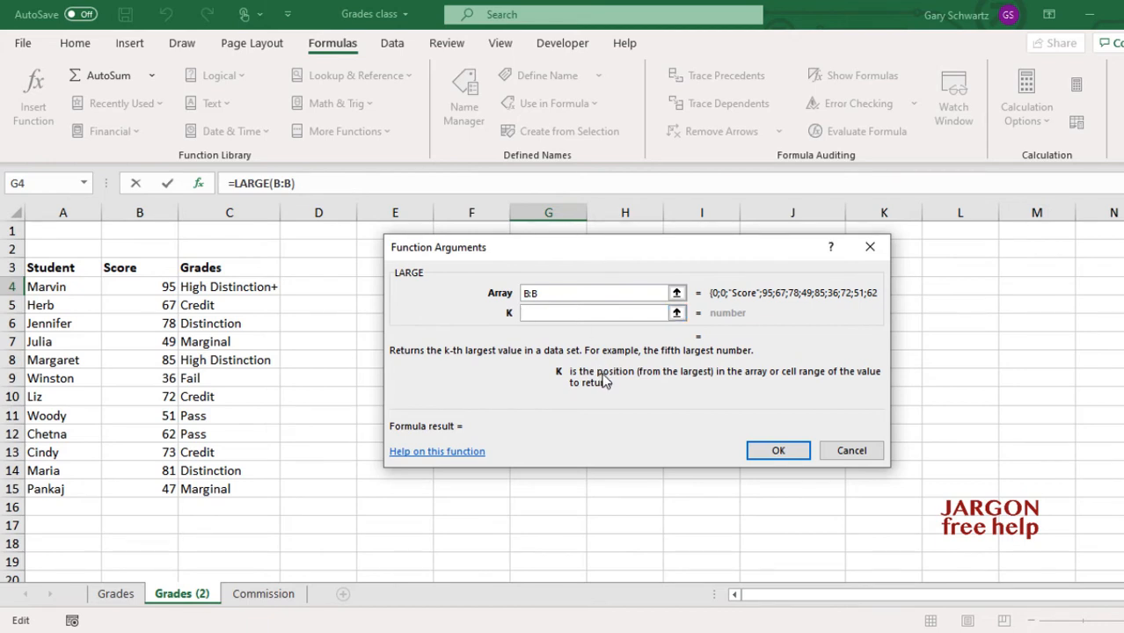
{"action": "type", "text": "2"}
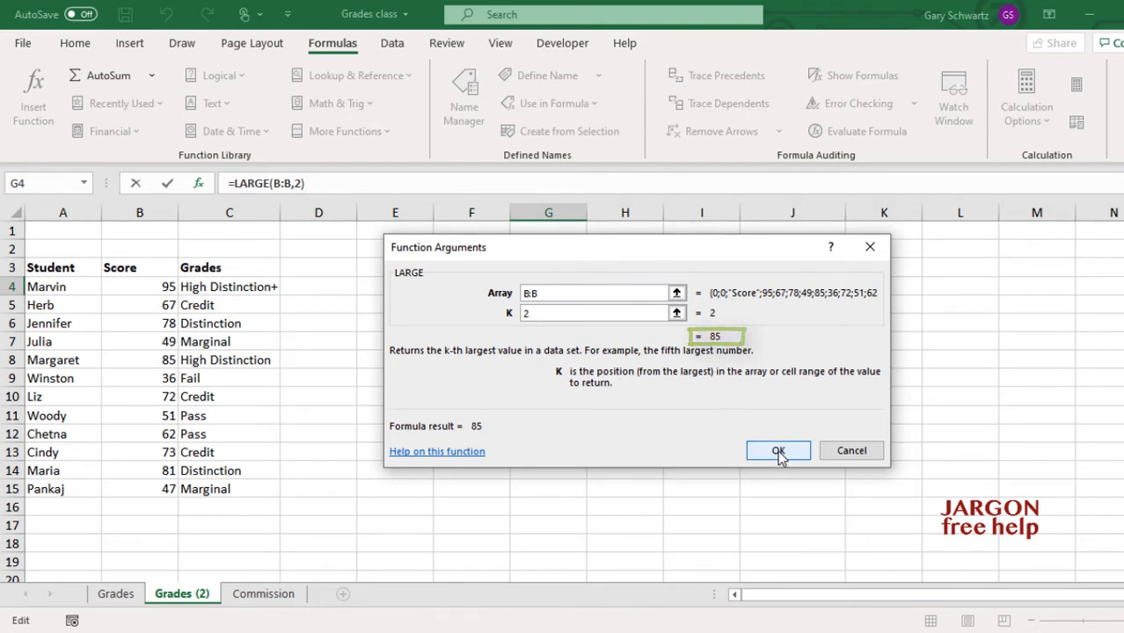
{"action": "left_click", "coordinate": [777, 450]}
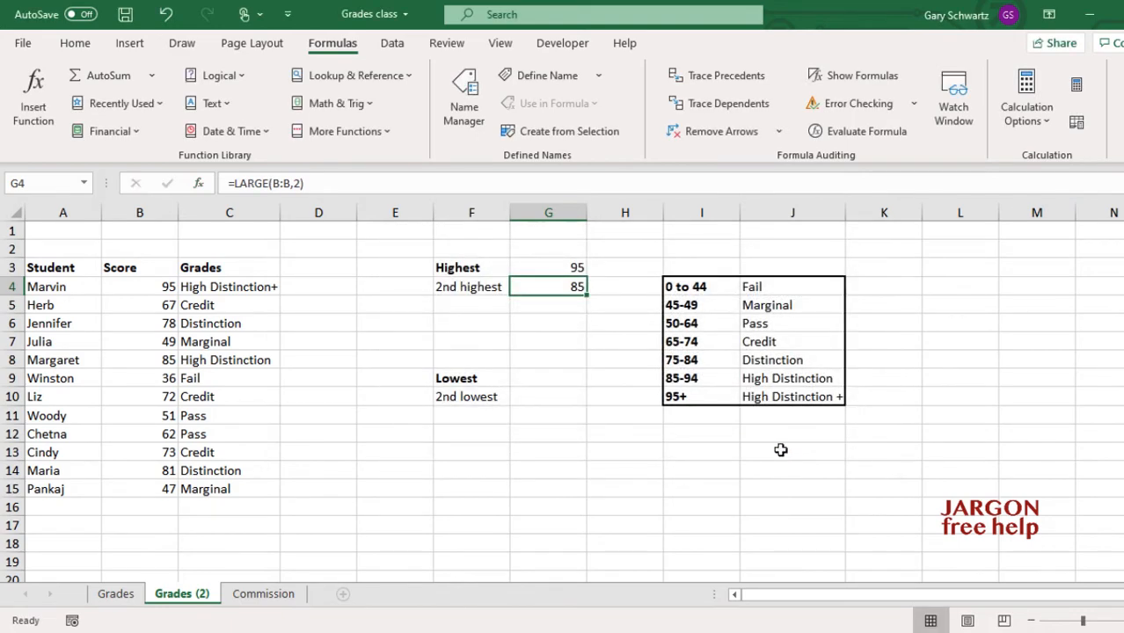
{"action": "left_click", "coordinate": [471, 304]}
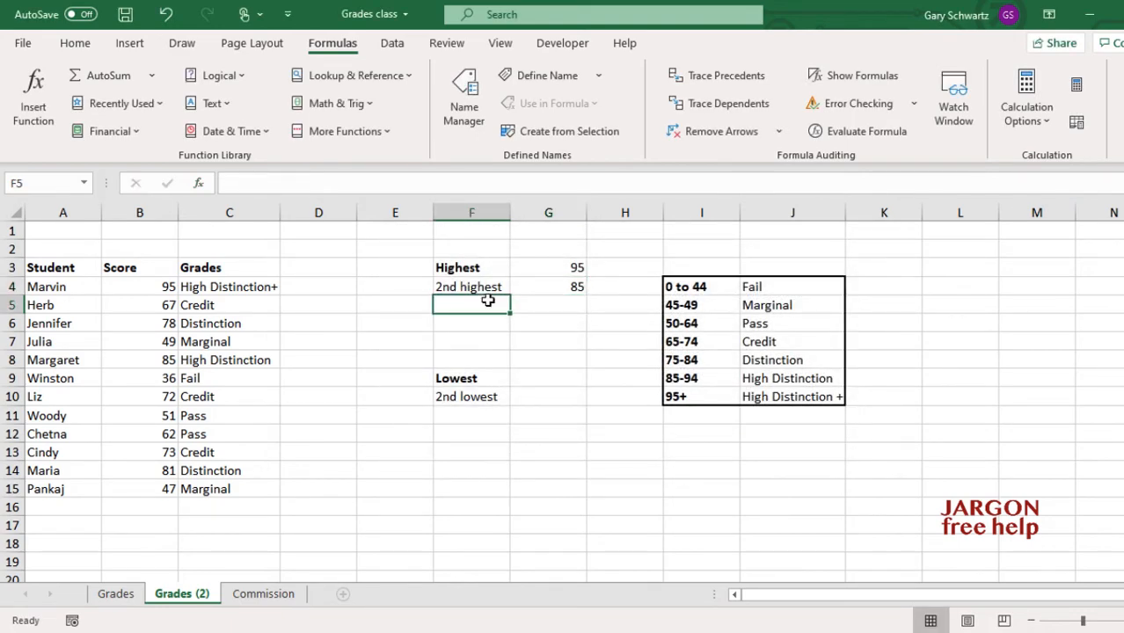
- Enter 3 in F5 and start another LARGE formula in G5
{"action": "type", "text": "3"}
{"action": "type", "text": "large"}
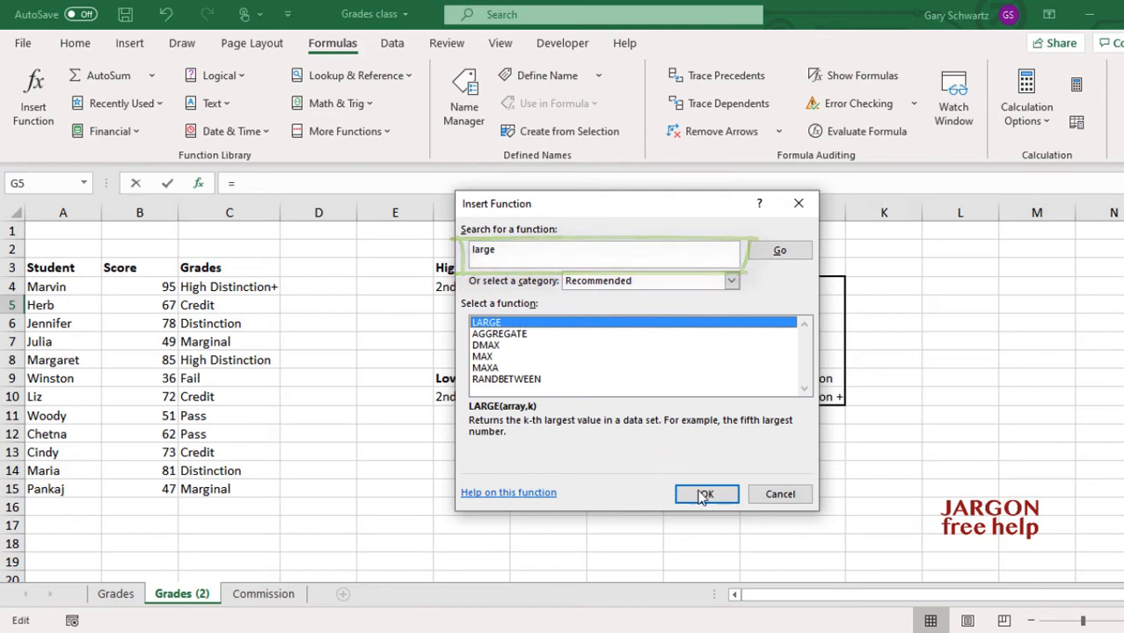
{"action": "left_click", "coordinate": [706, 493]}
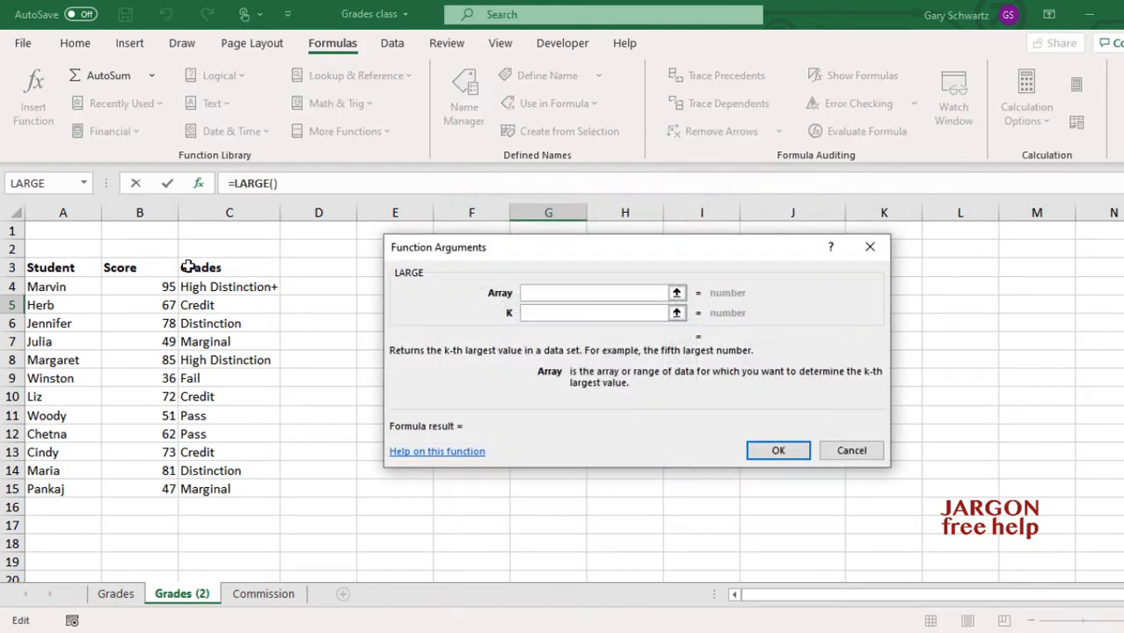
- Finish LARGE in G5 over column B using F5 as position, then test F5 with 20
{"action": "left_click", "coordinate": [139, 212]}
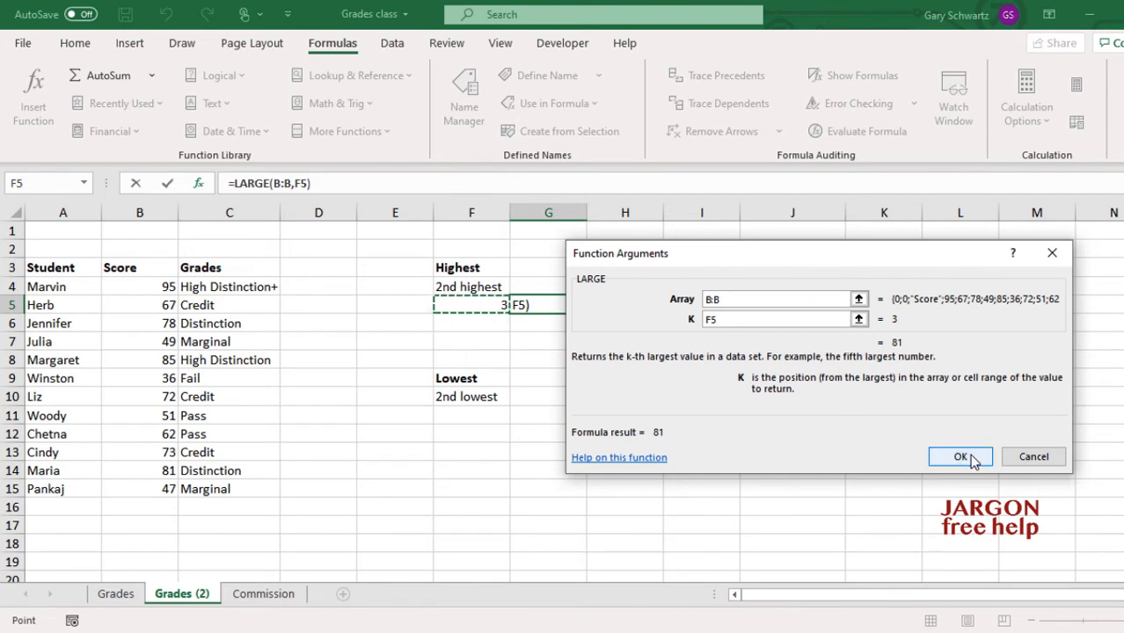
{"action": "left_click", "coordinate": [959, 456]}
{"action": "type", "text": "5"}
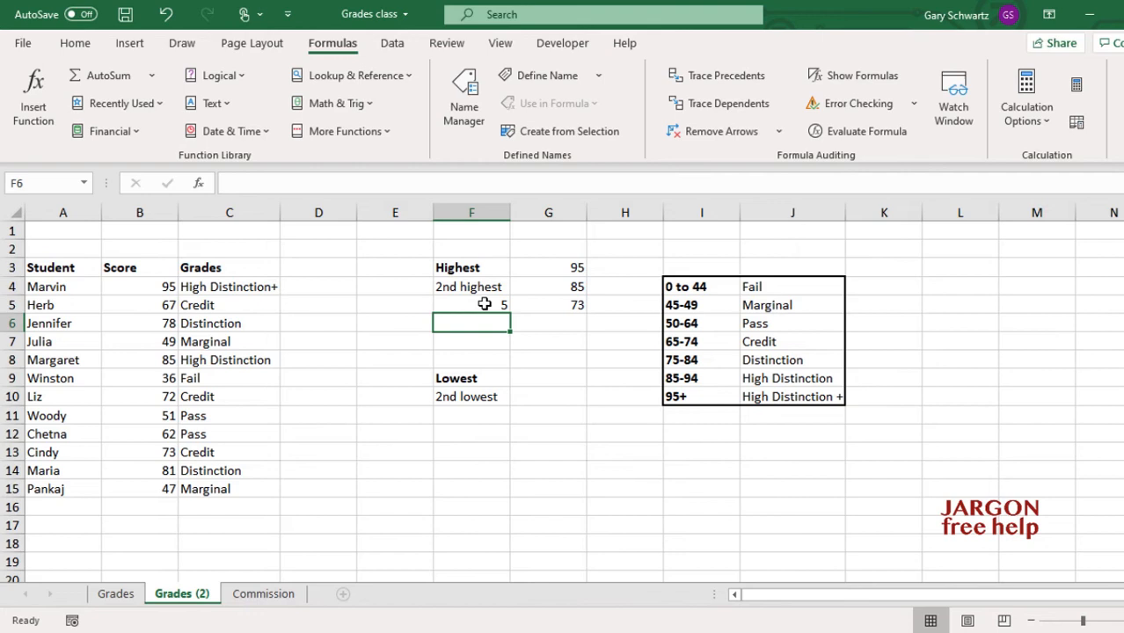
{"action": "left_click", "coordinate": [471, 304]}
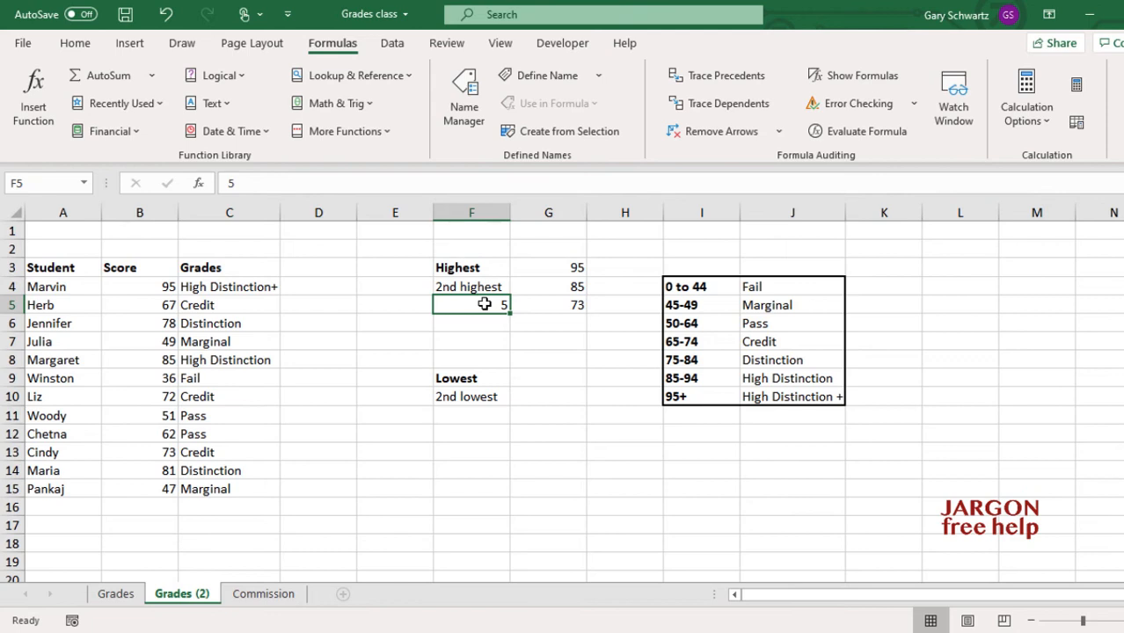
{"action": "type", "text": "20"}
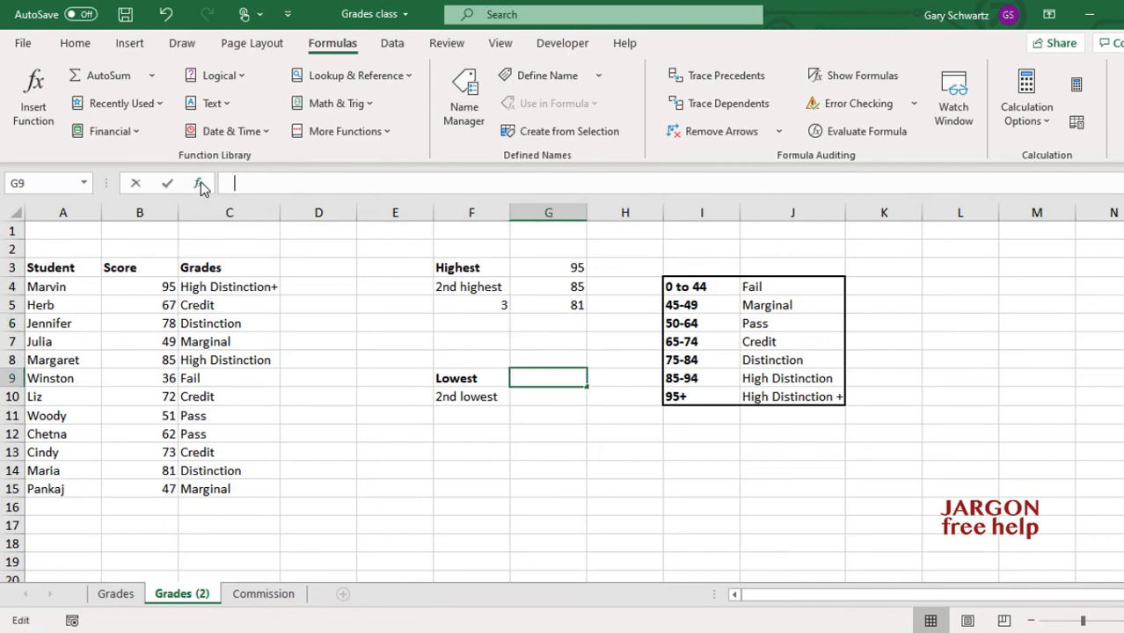
{"action": "left_click", "coordinate": [199, 183]}
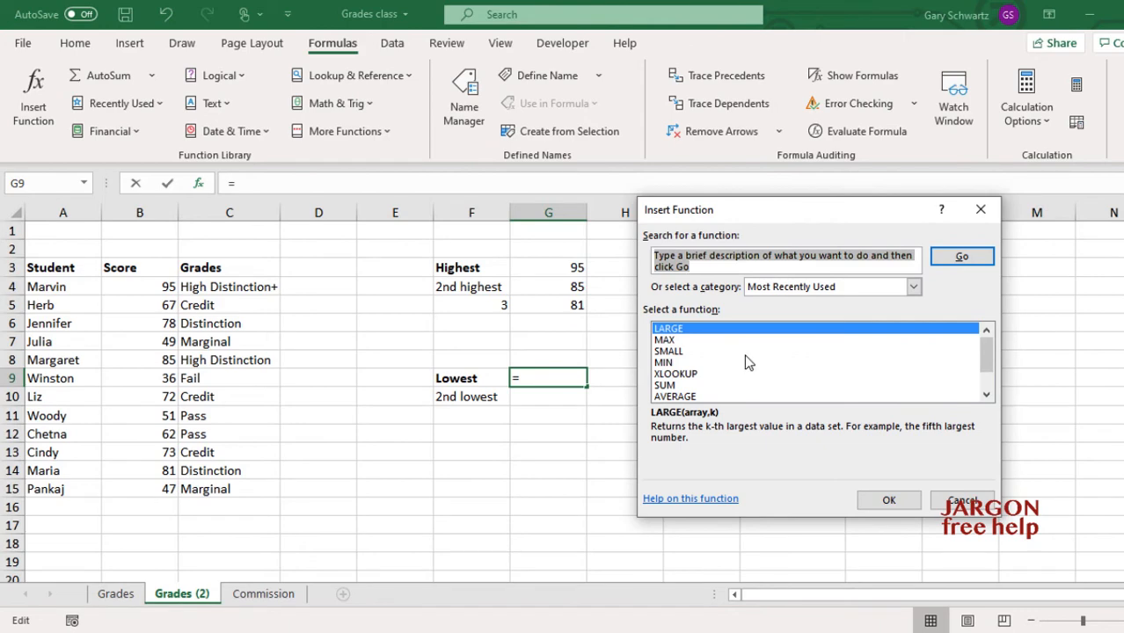
{"action": "left_click", "coordinate": [663, 362]}
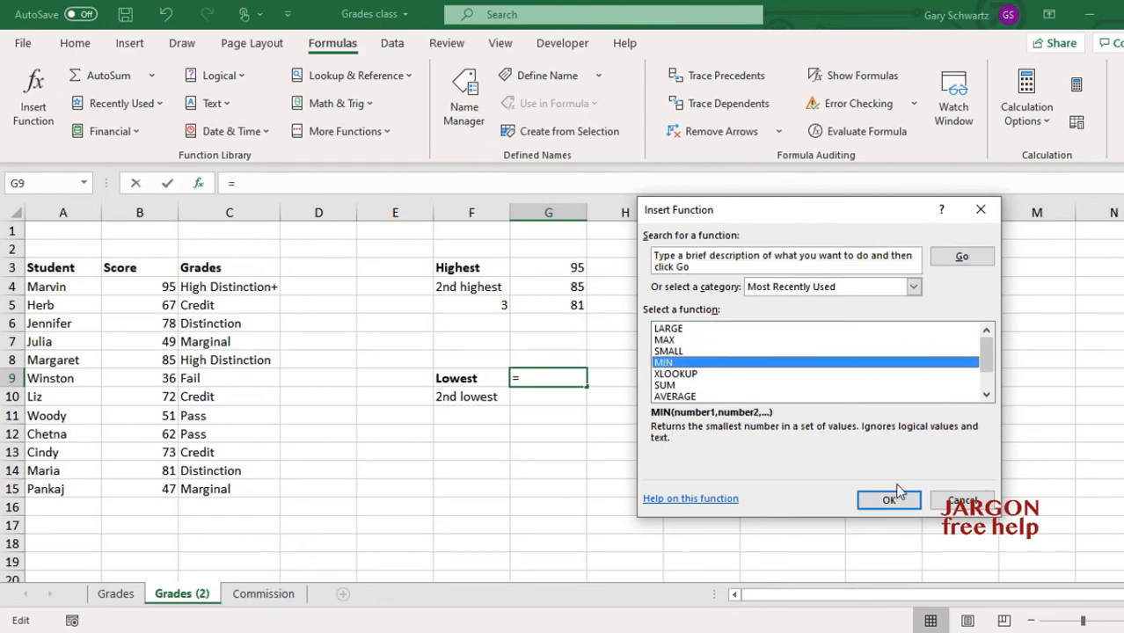
{"action": "left_click", "coordinate": [960, 499]}
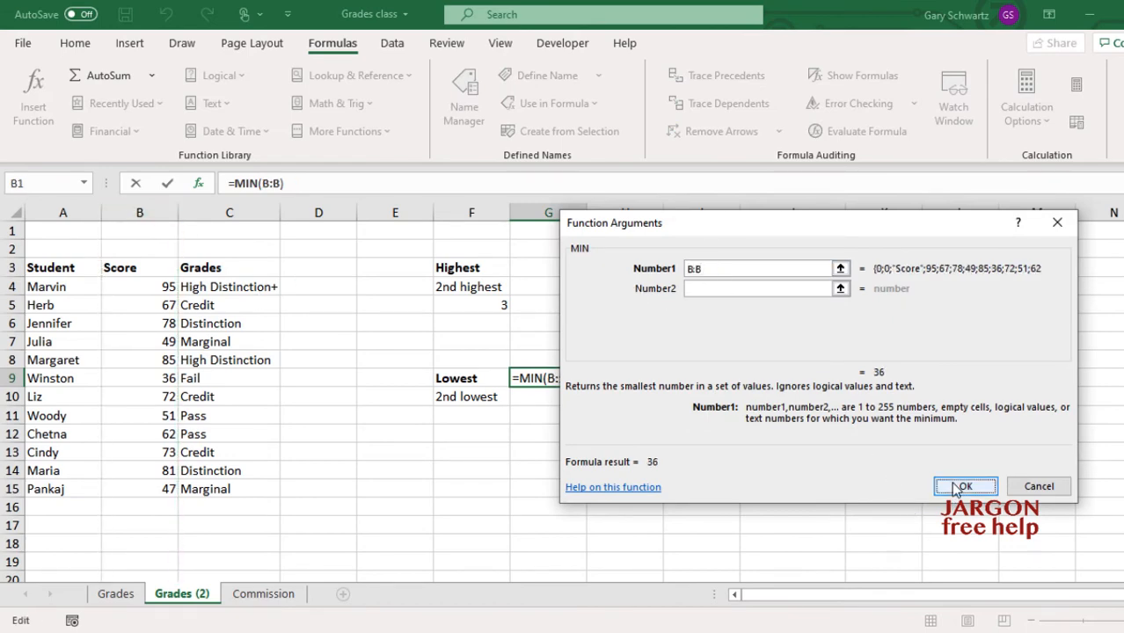
{"action": "left_click", "coordinate": [964, 486]}
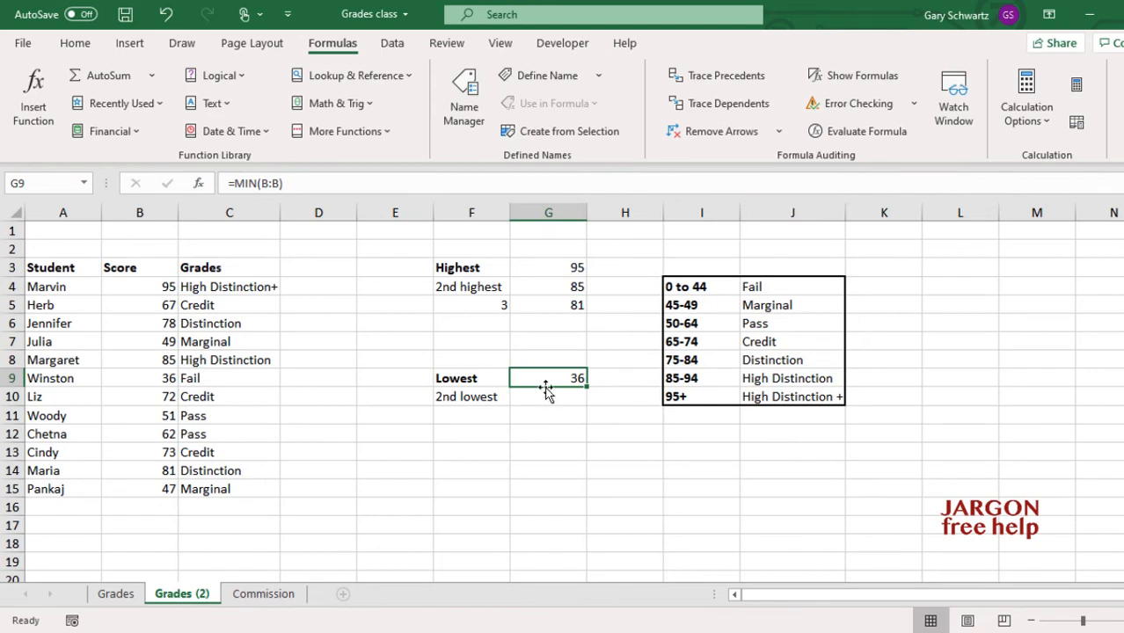
{"action": "right_click", "coordinate": [548, 378]}
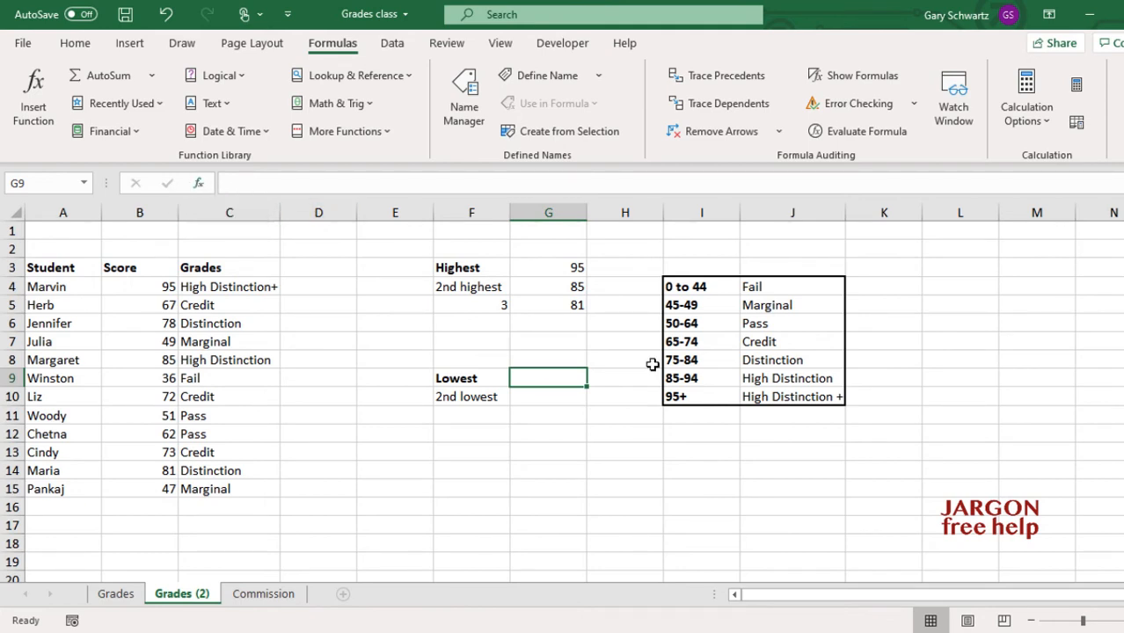
- Enter =SMALL(B:B,1) beside Lowest, returning 36
{"action": "left_click", "coordinate": [198, 183]}
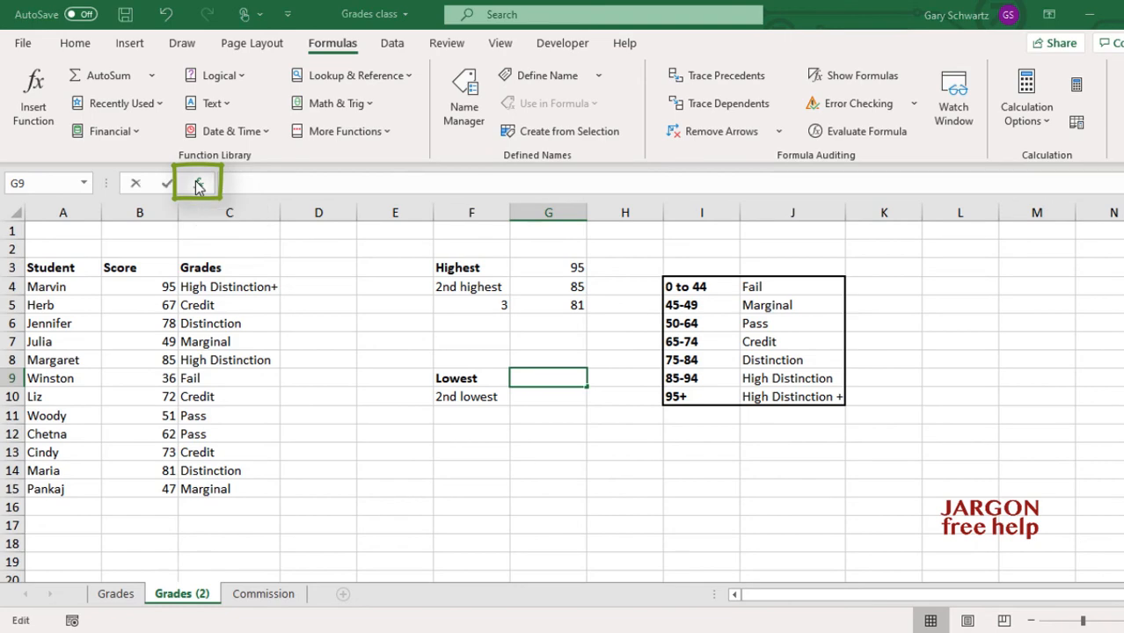
{"action": "left_click", "coordinate": [197, 182]}
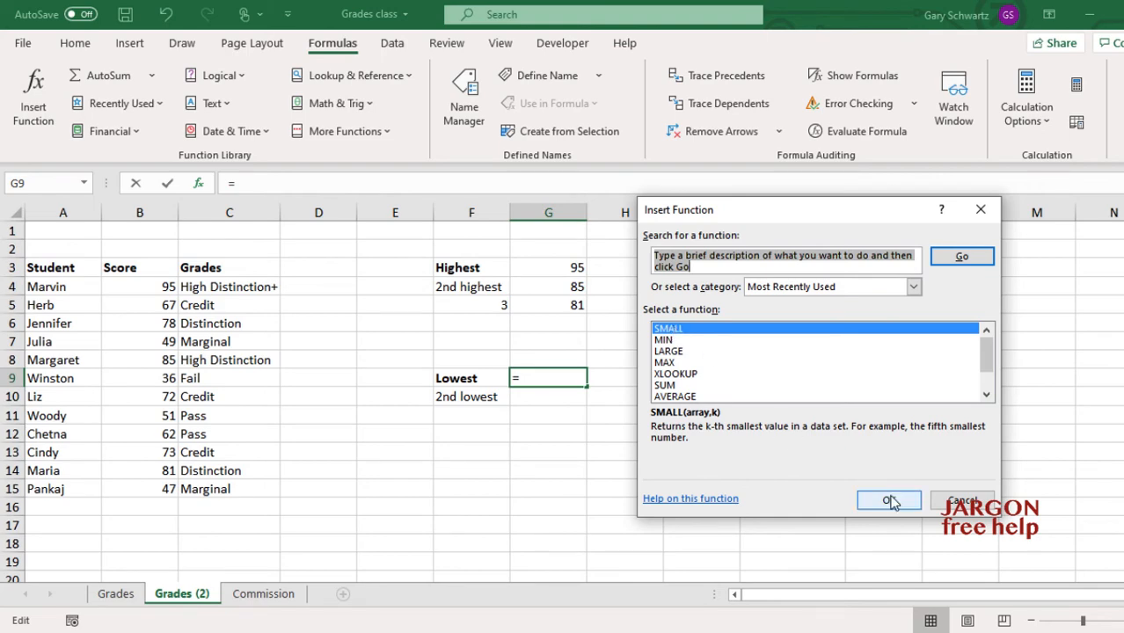
{"action": "left_click", "coordinate": [888, 500]}
{"action": "type", "text": "B:B"}
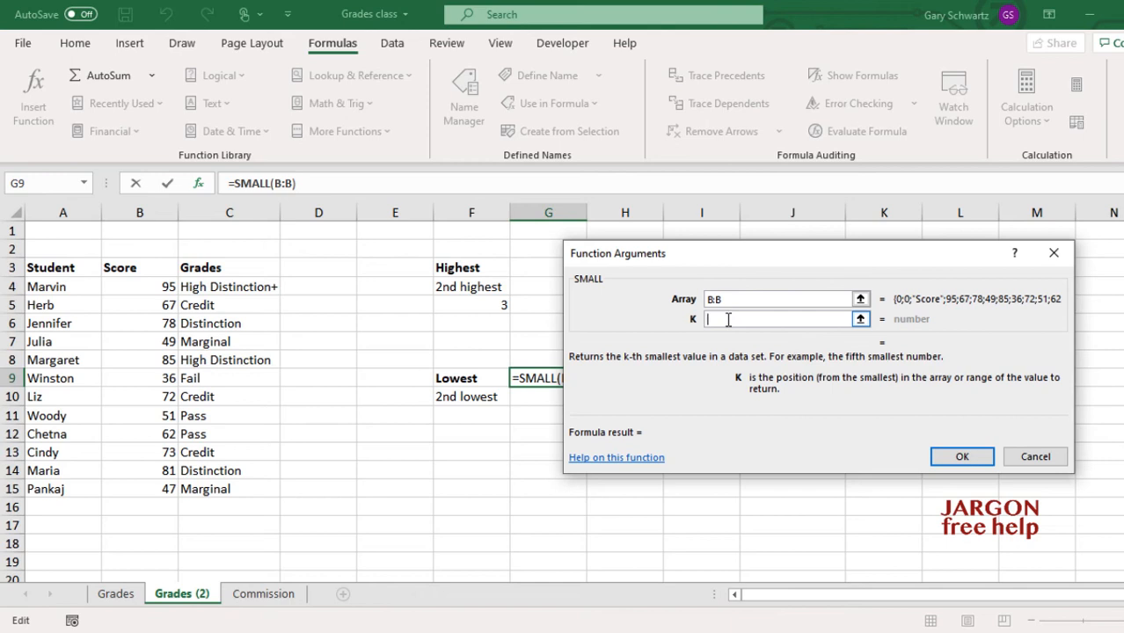
{"action": "type", "text": "1"}
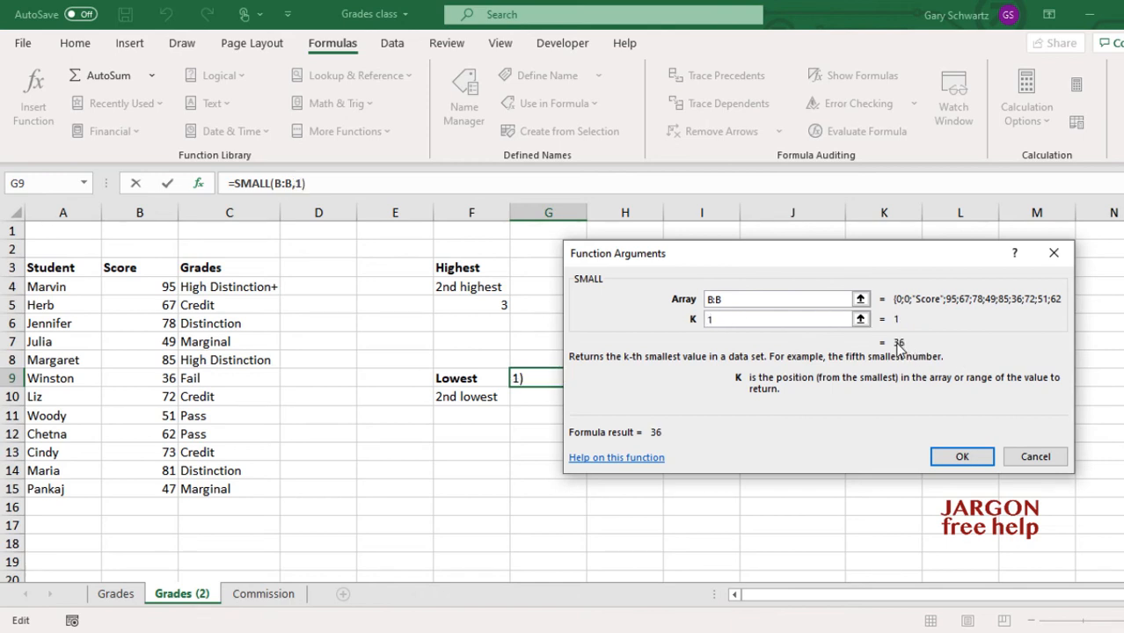
{"action": "left_click", "coordinate": [961, 456]}
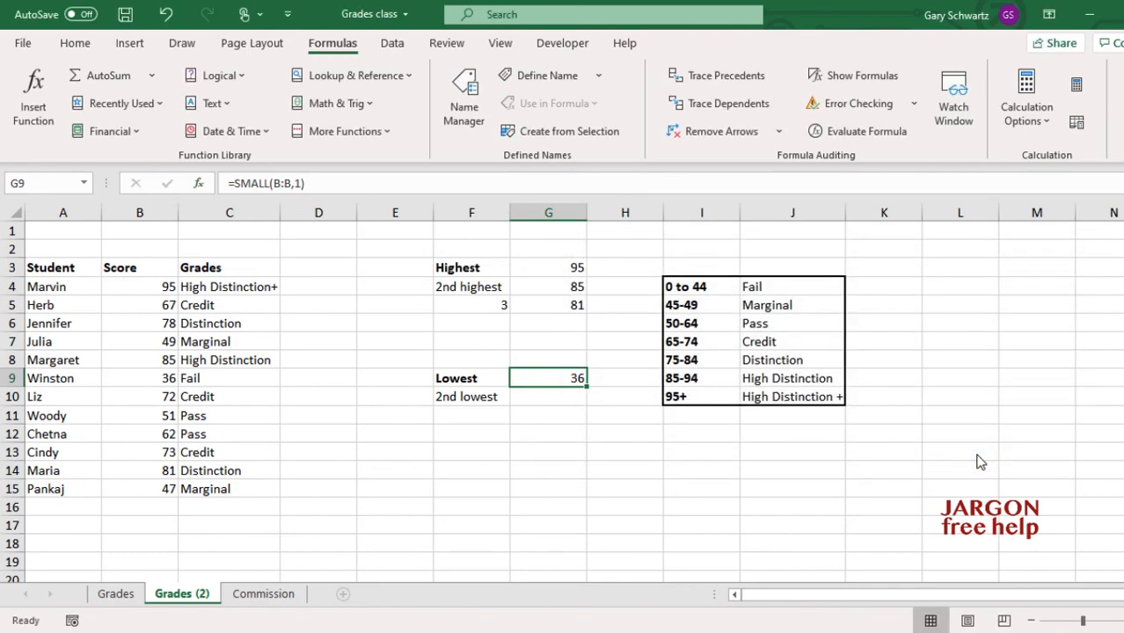
{"action": "left_click", "coordinate": [548, 397]}
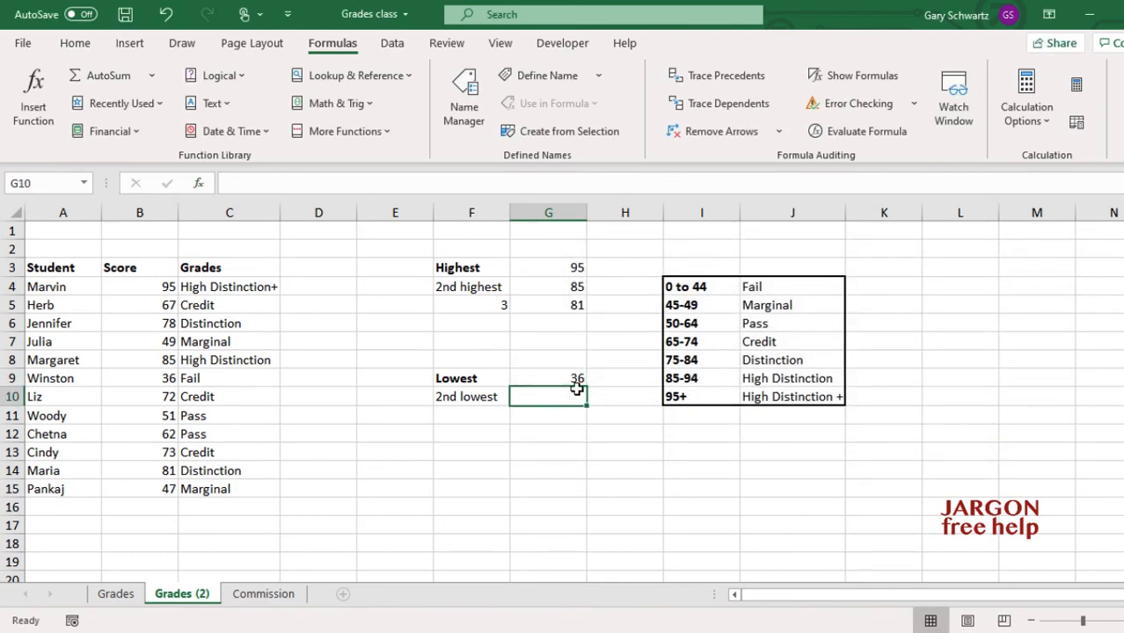
- Enter SMALL over column B with k 2 in G10, showing 47
{"action": "left_click", "coordinate": [548, 377]}
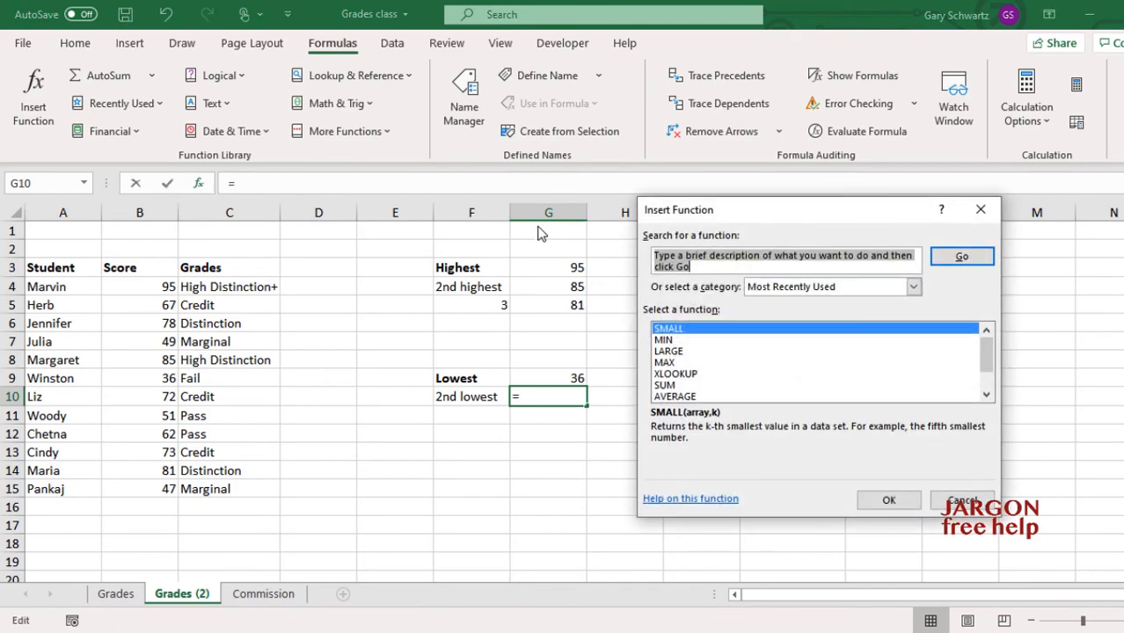
{"action": "left_click", "coordinate": [888, 500]}
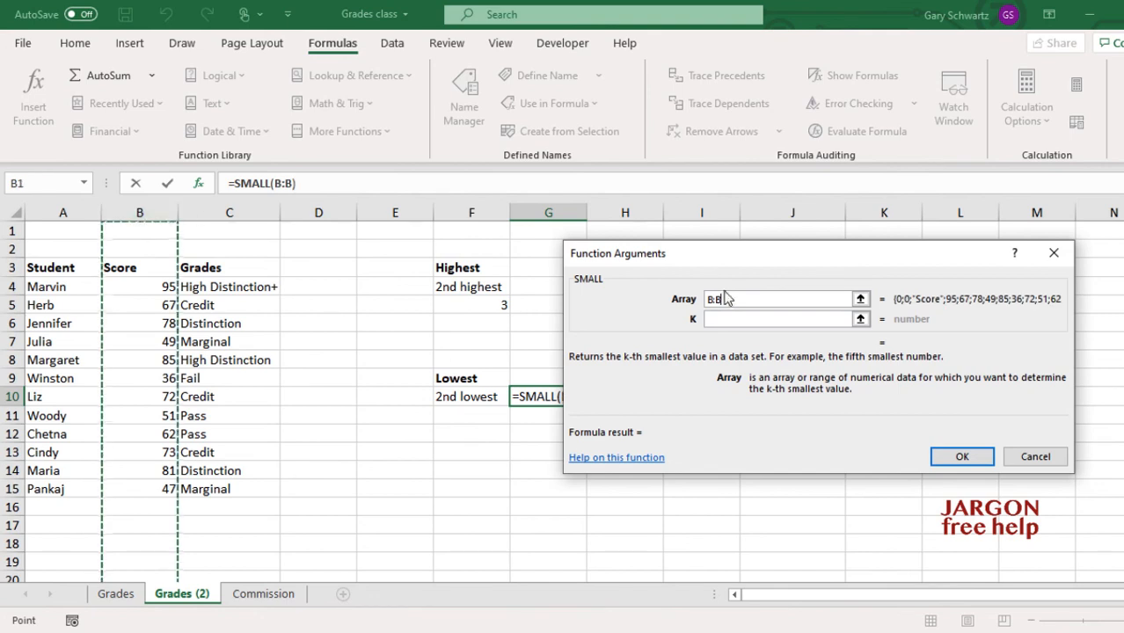
{"action": "type", "text": "2"}
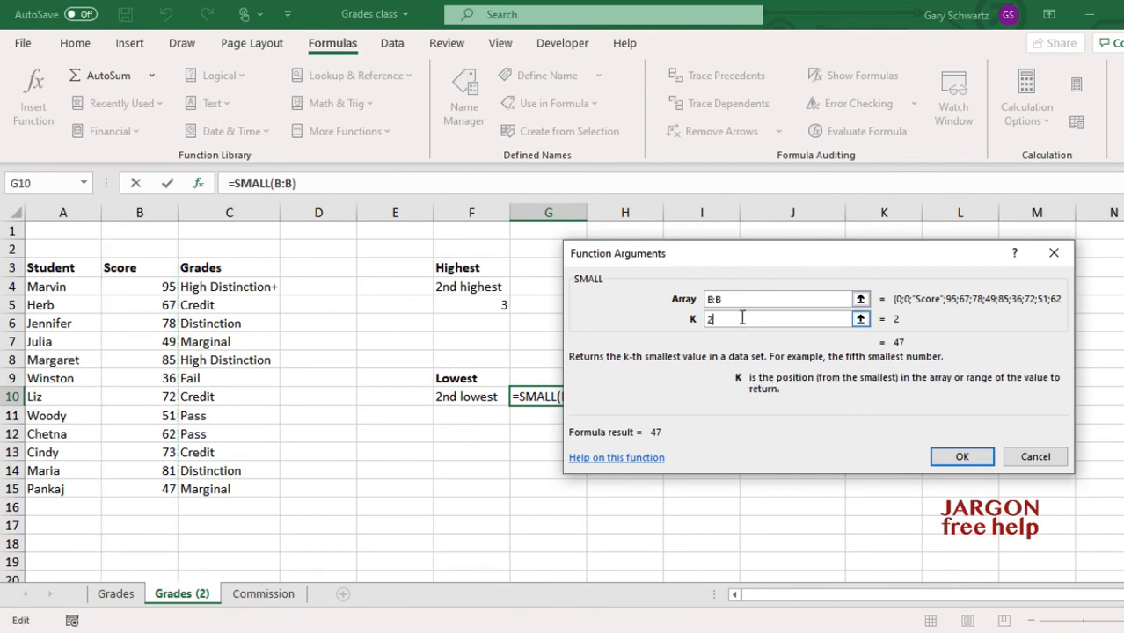
{"action": "left_click", "coordinate": [961, 456]}
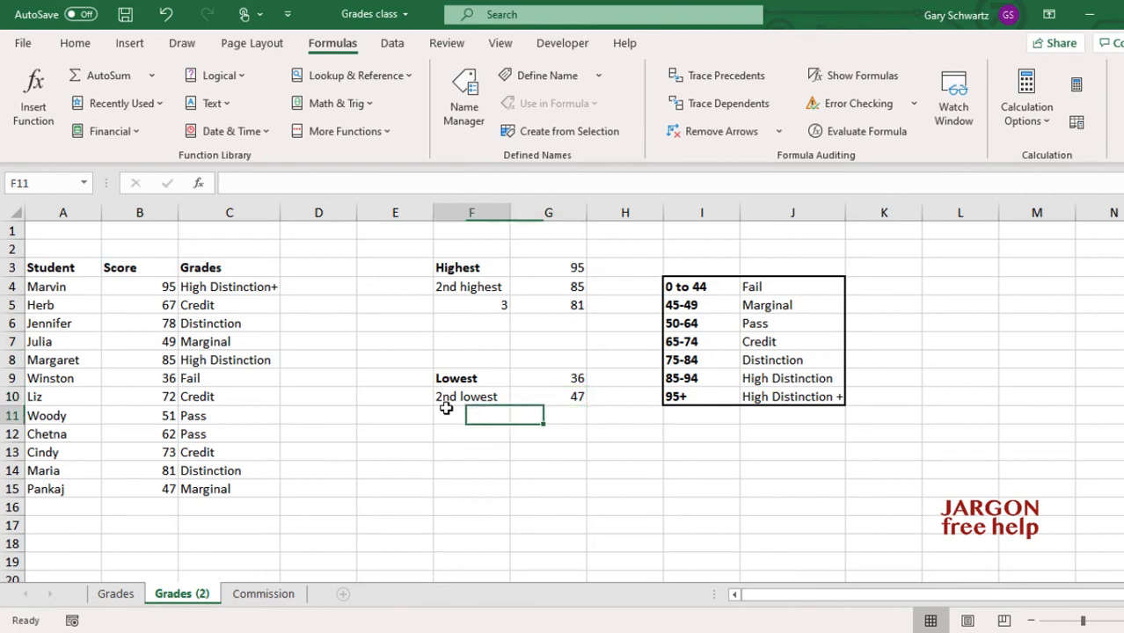
- Put 3 in F11 and build SMALL in G11 with array column B and k F11
{"action": "type", "text": "3"}
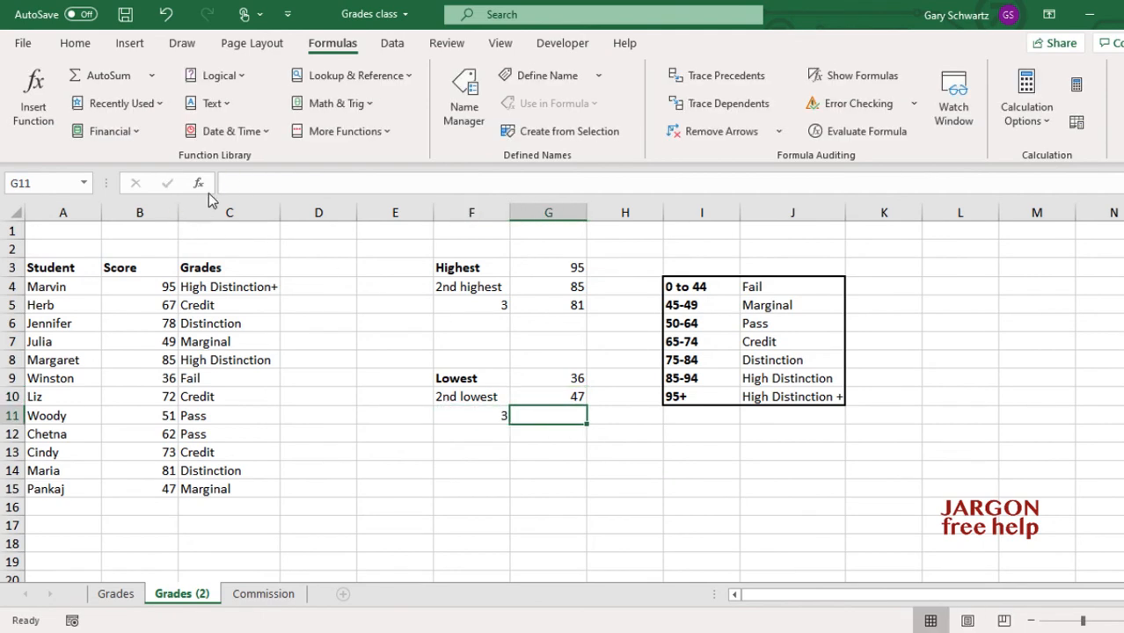
{"action": "left_click", "coordinate": [197, 183]}
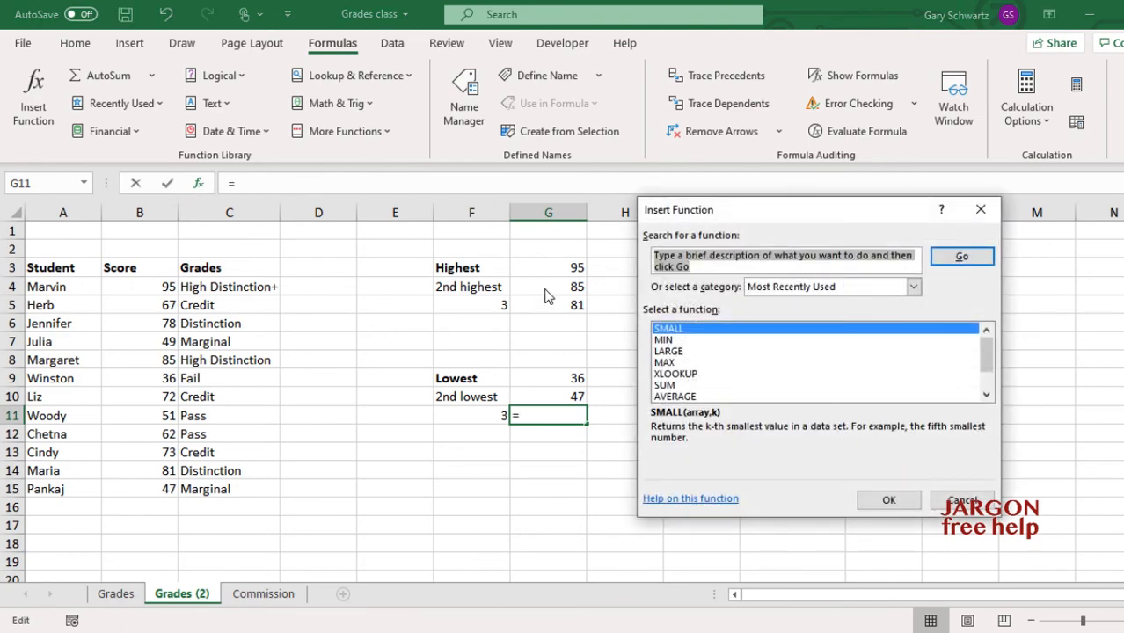
{"action": "left_click", "coordinate": [888, 500]}
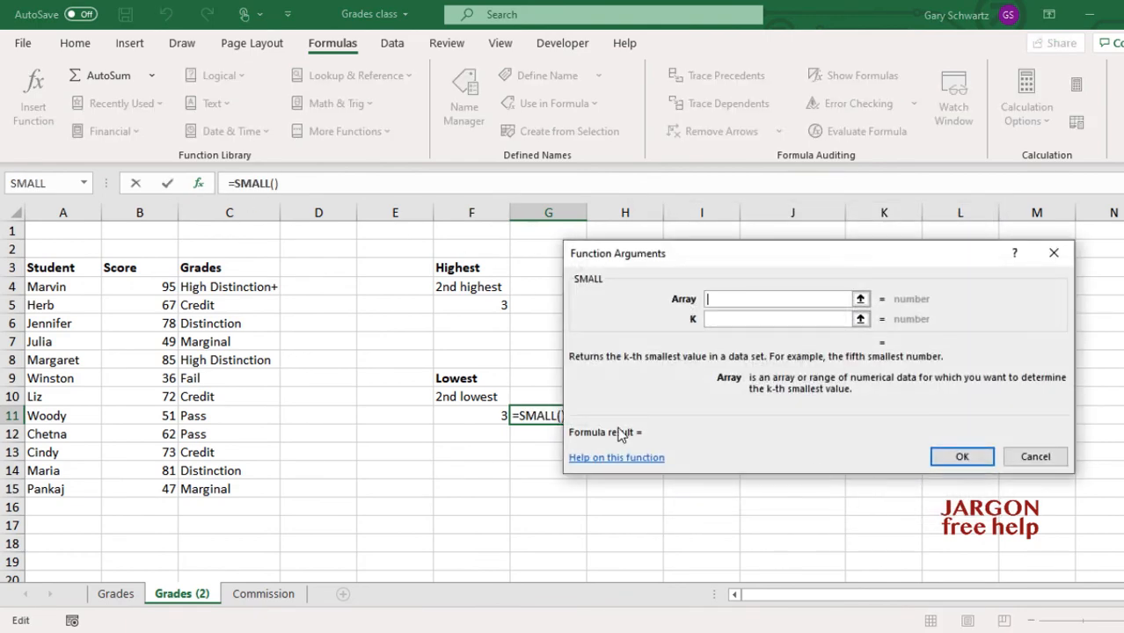
{"action": "left_click", "coordinate": [139, 212]}
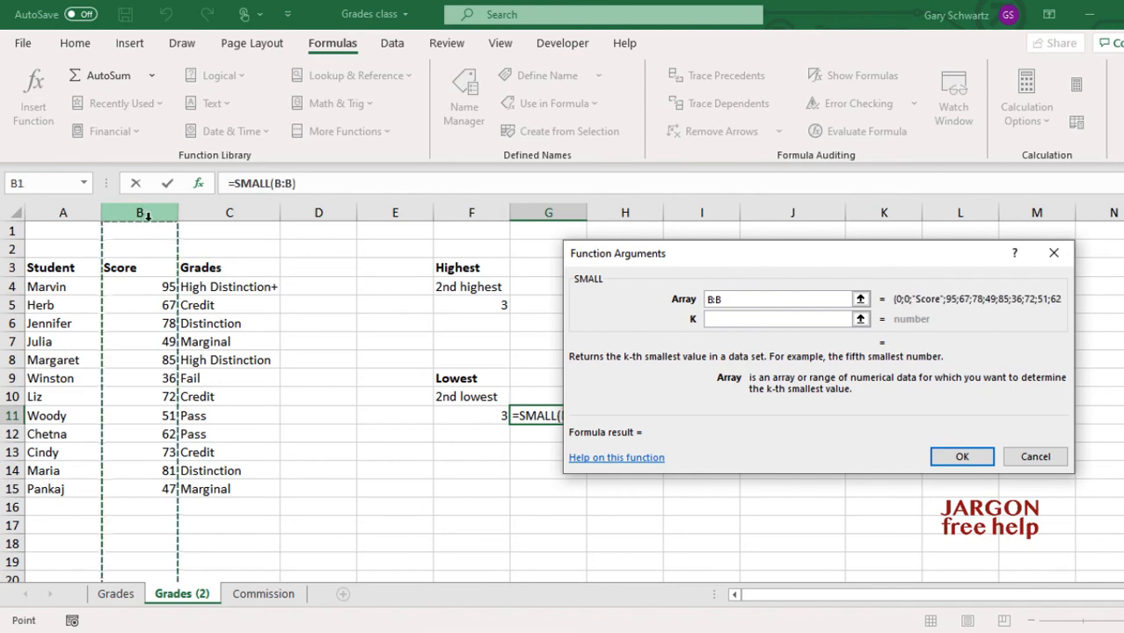
{"action": "left_click", "coordinate": [778, 319]}
{"action": "type", "text": "F11"}
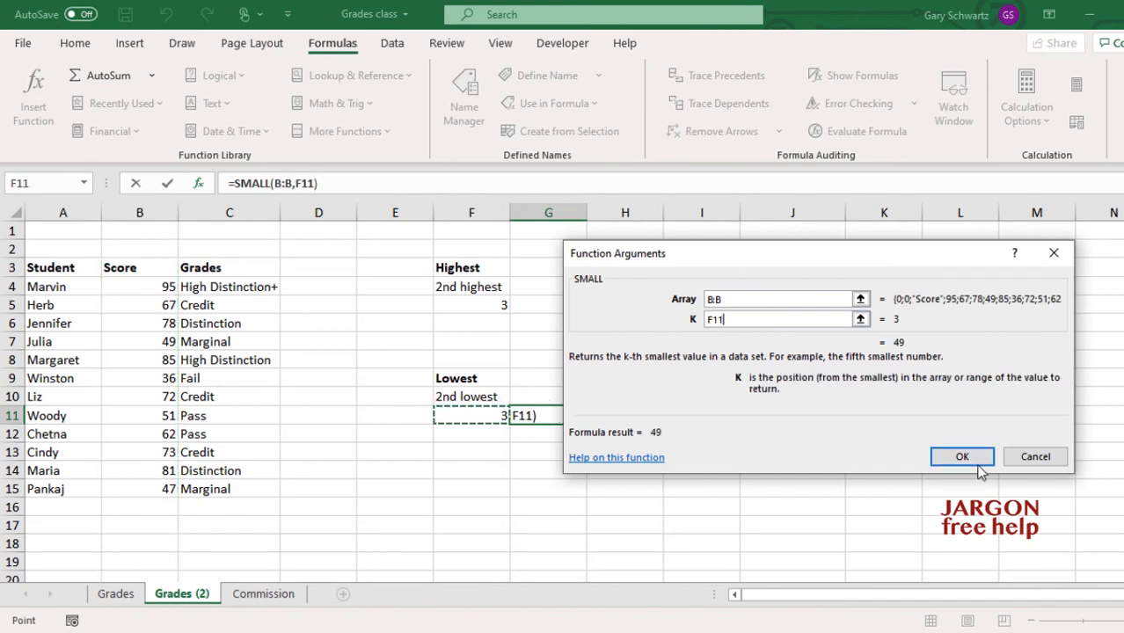
{"action": "left_click", "coordinate": [961, 455]}
{"action": "type", "text": "4"}
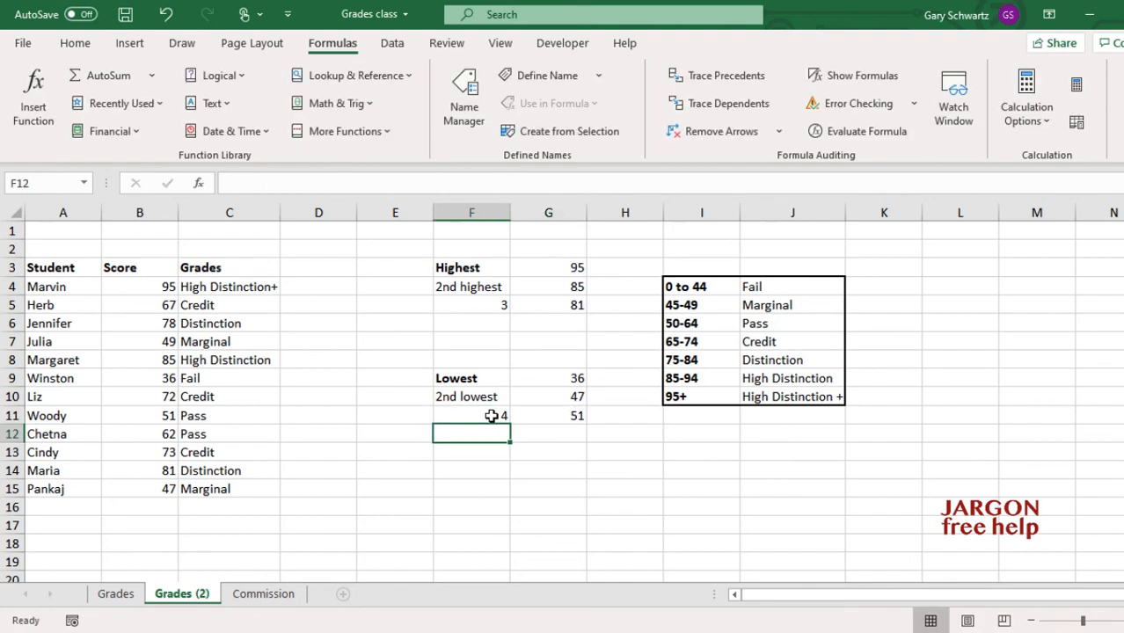
- Try position 20 in F11 (#NUM!), then restore 3 so G11 shows 49
{"action": "left_click", "coordinate": [471, 415]}
{"action": "type", "text": "20"}
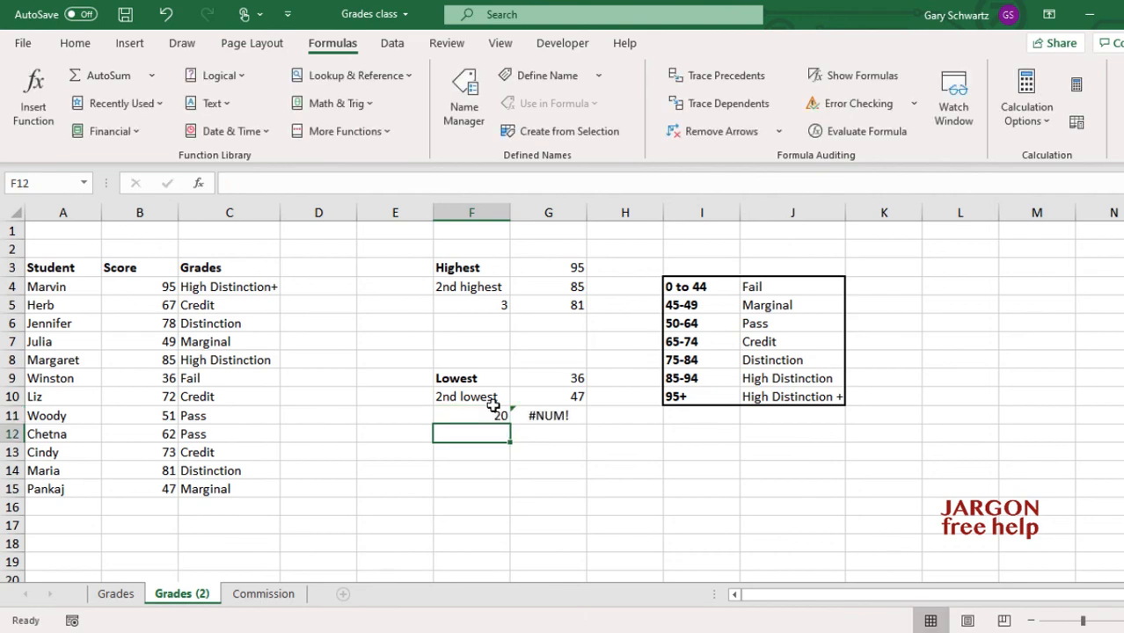
{"action": "left_click", "coordinate": [472, 415]}
{"action": "type", "text": "3"}
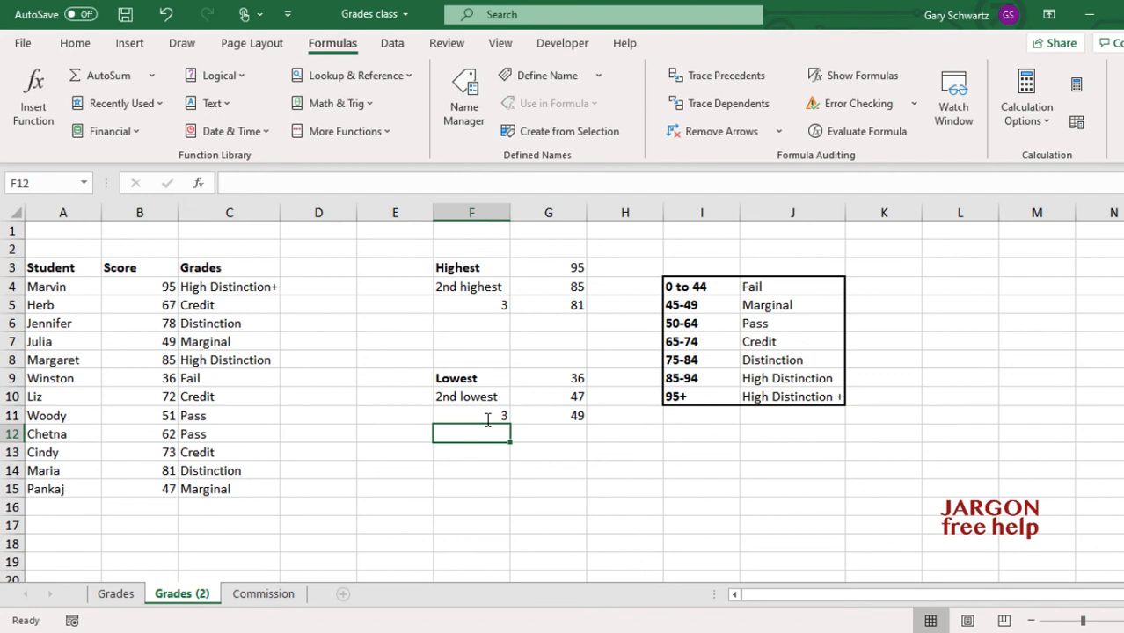
{"action": "mouse_move", "coordinate": [486, 419]}
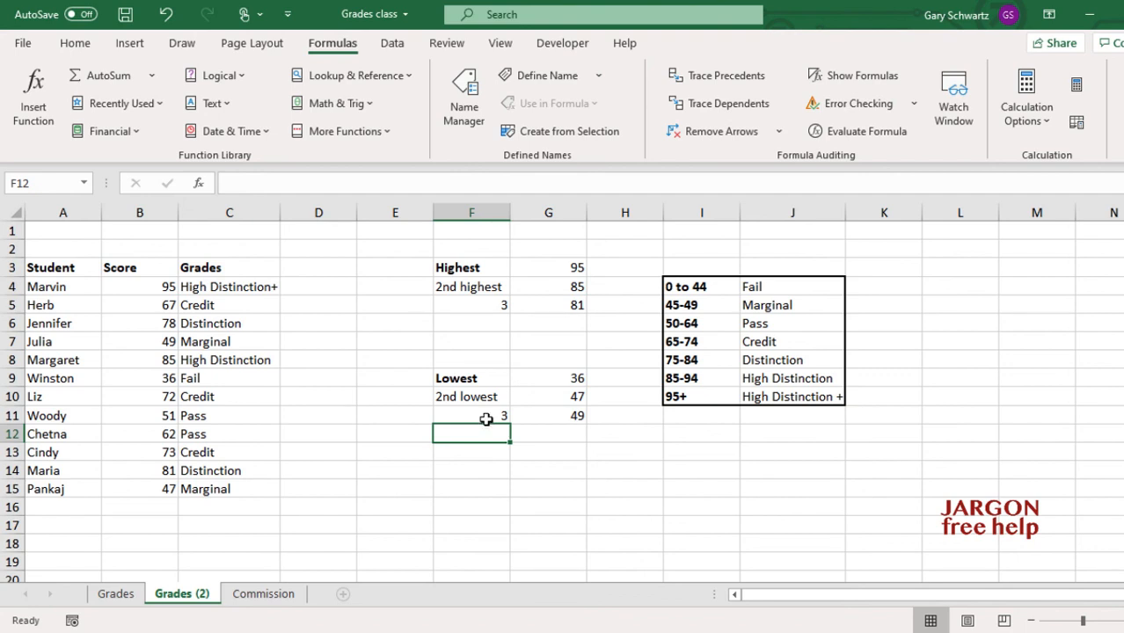